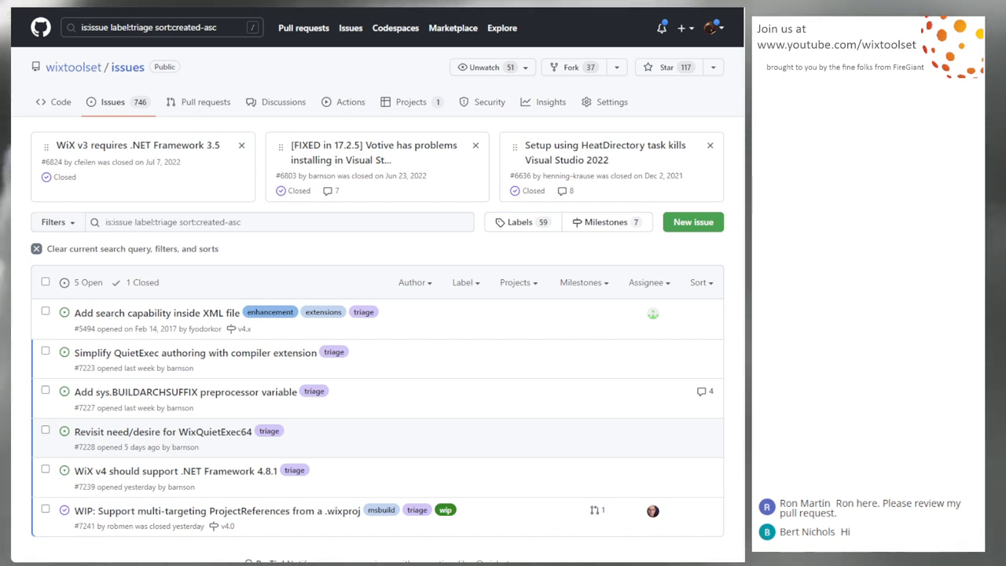
# Step: Open issue #5494 'Add search capability inside XML file' and read down its timeline
pyautogui.click(159, 311)
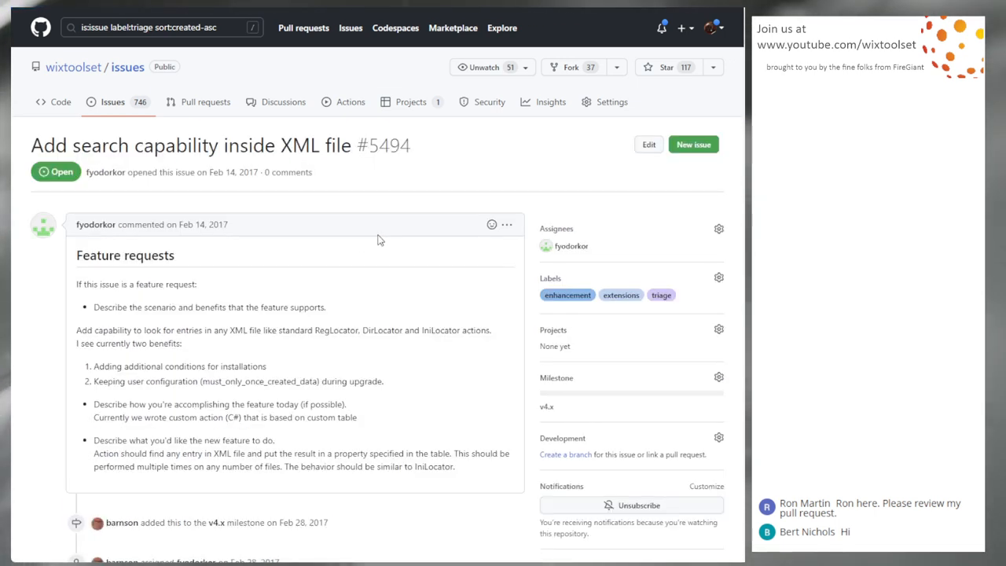
pyautogui.moveTo(367, 291)
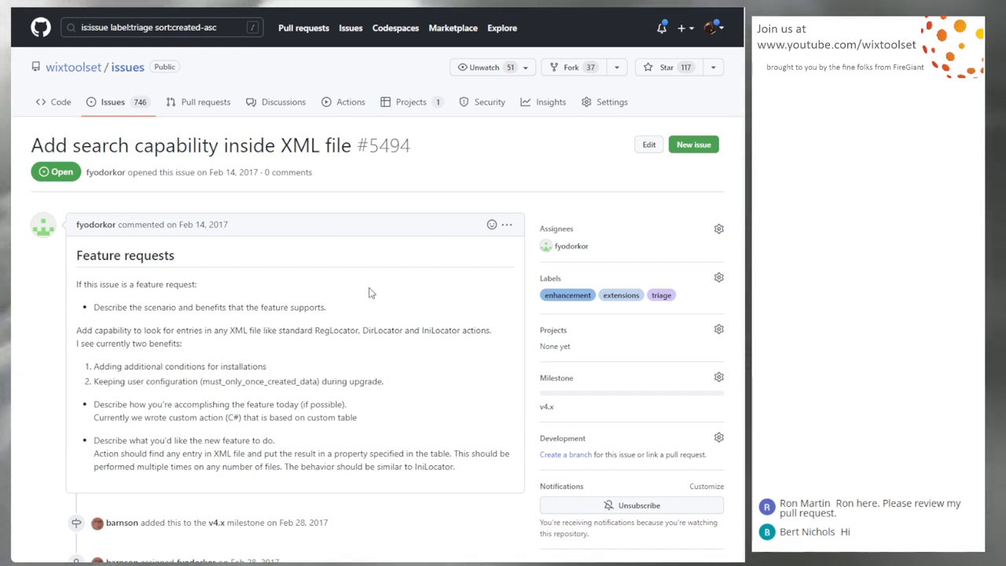
pyautogui.scroll(-3)
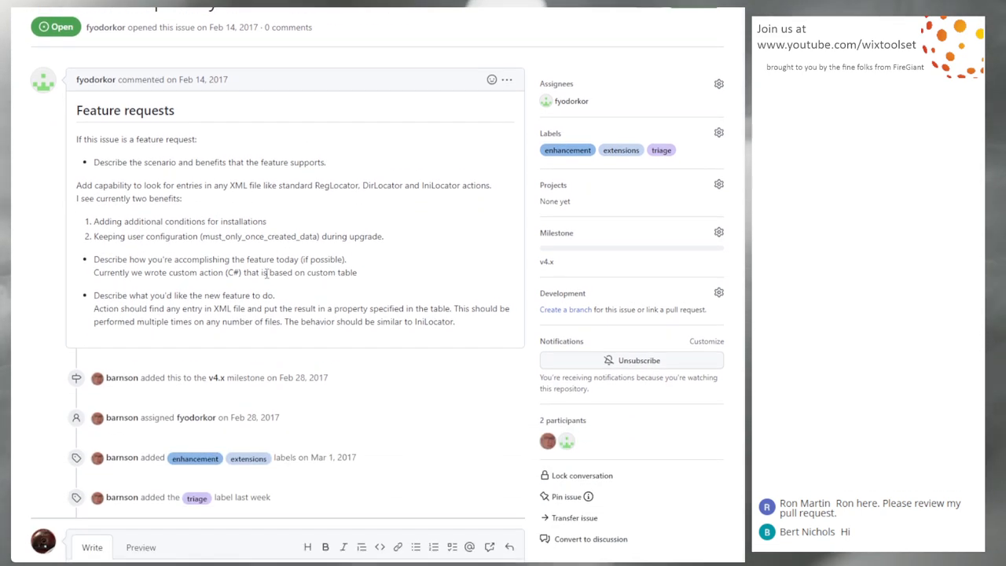
pyautogui.scroll(-3)
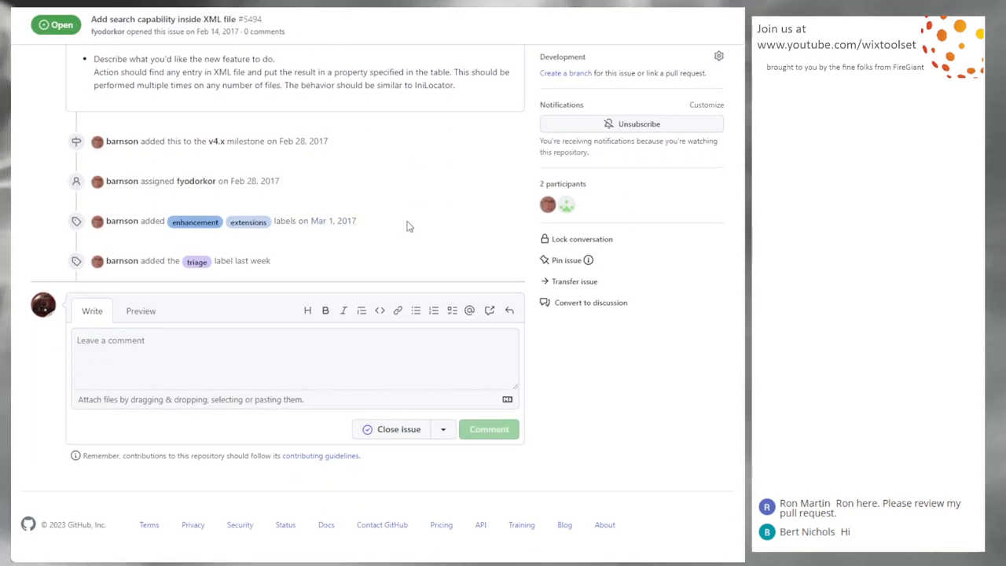
pyautogui.moveTo(396, 234)
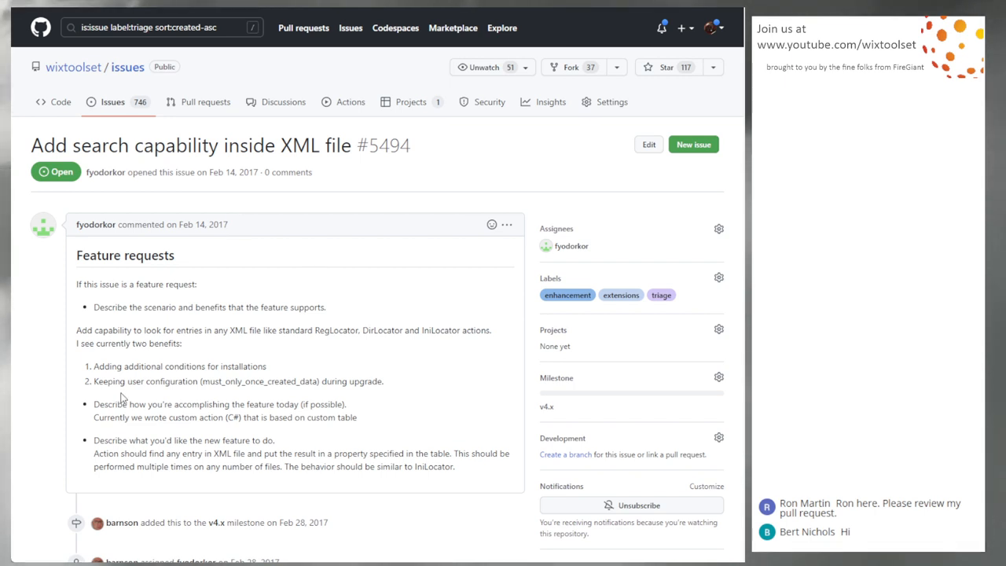
pyautogui.moveTo(331, 347)
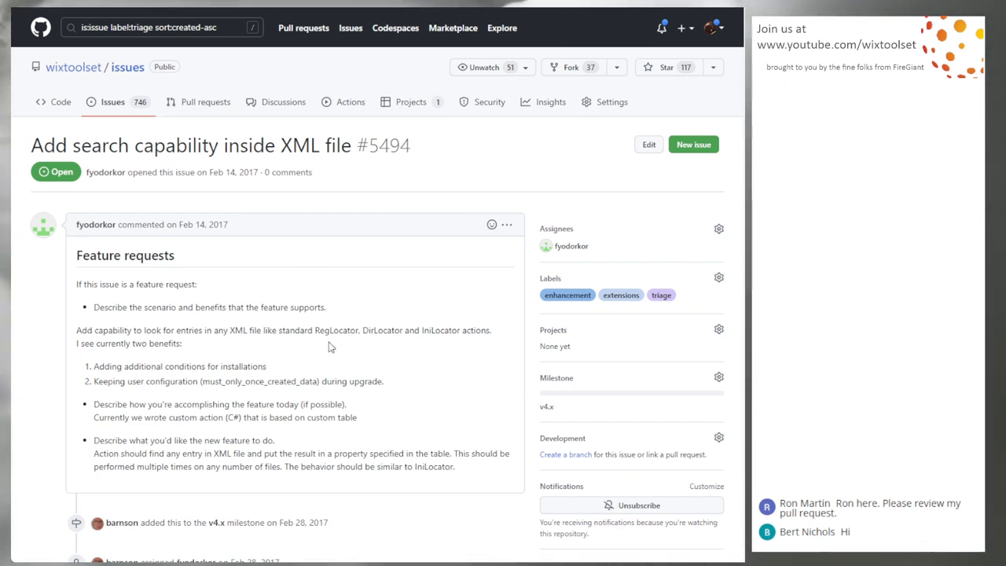
pyautogui.moveTo(386, 284)
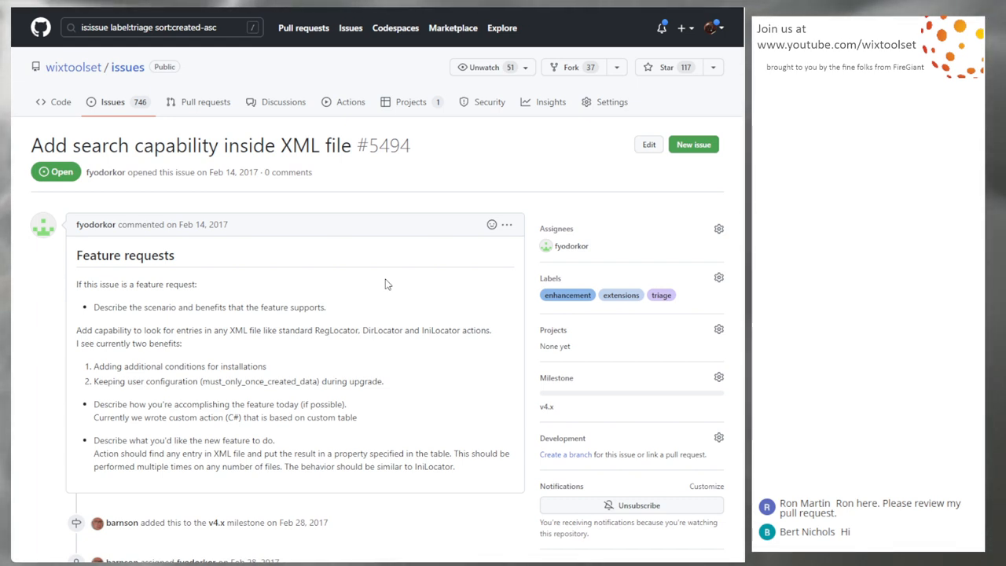
pyautogui.moveTo(305, 276)
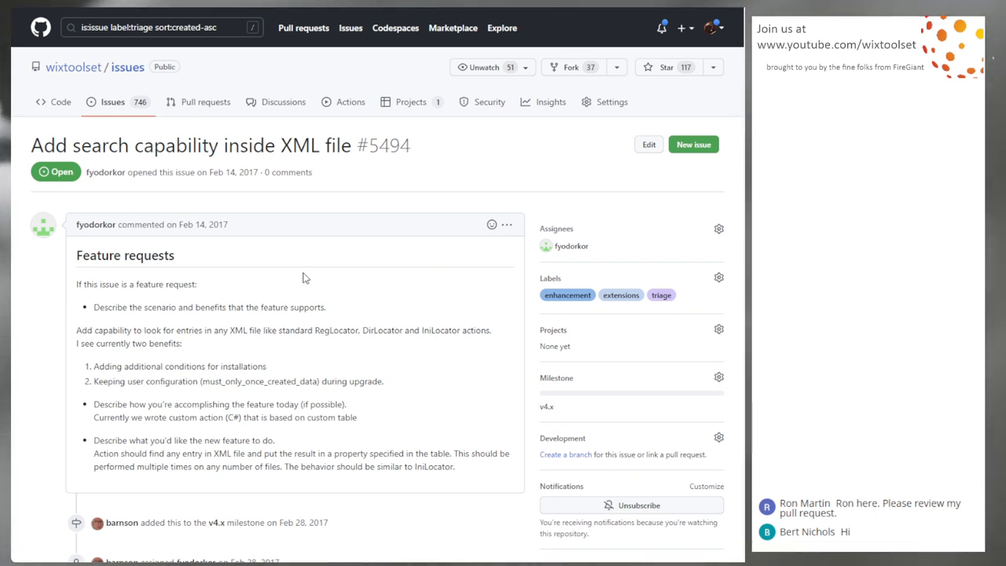
pyautogui.moveTo(404, 261)
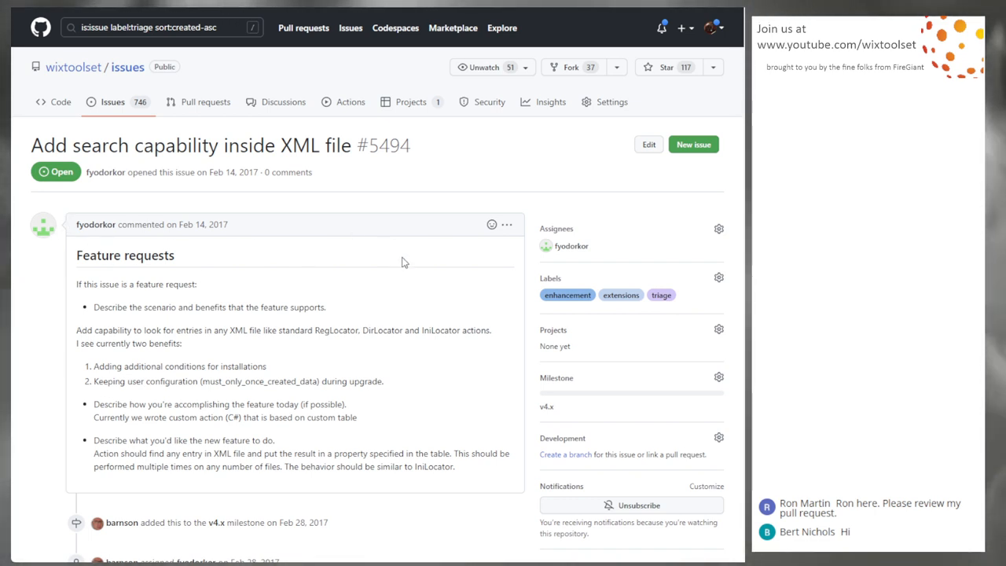
pyautogui.moveTo(308, 323)
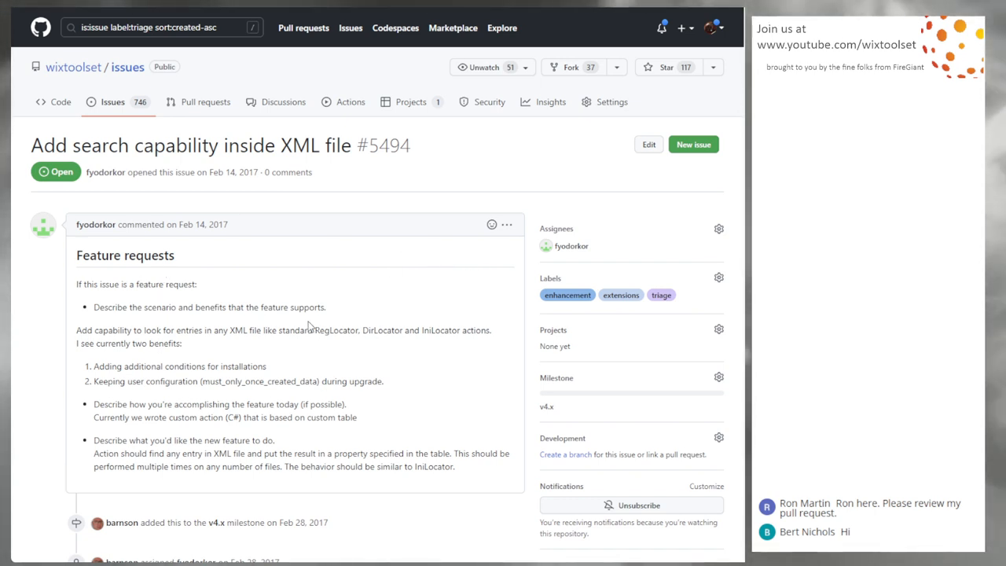
pyautogui.moveTo(327, 286)
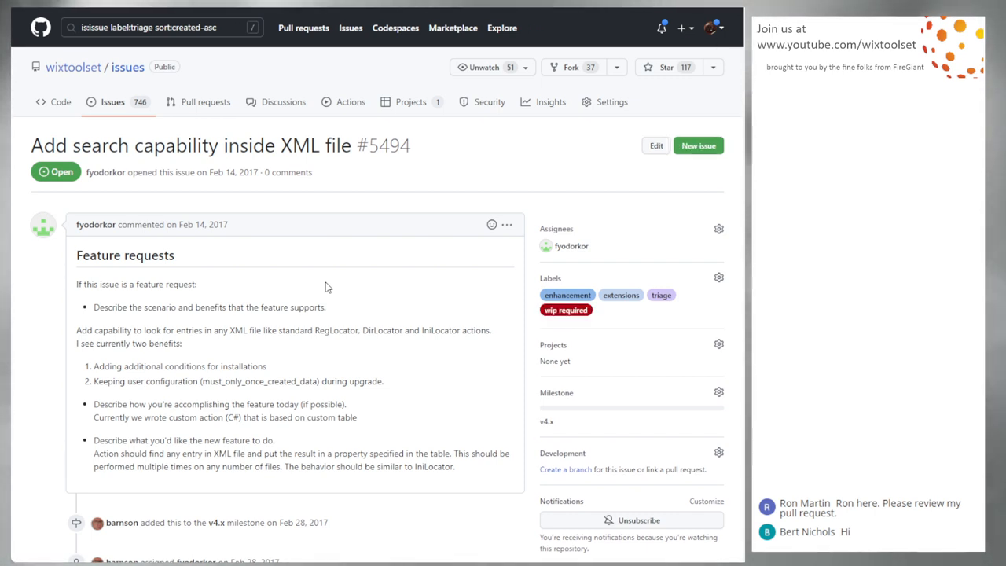
pyautogui.moveTo(308, 283)
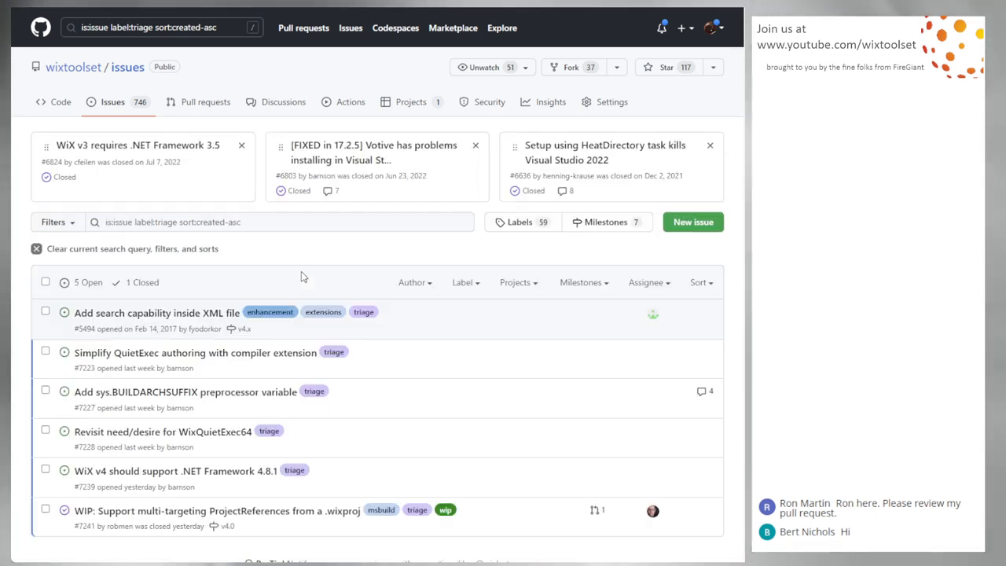
pyautogui.moveTo(531, 340)
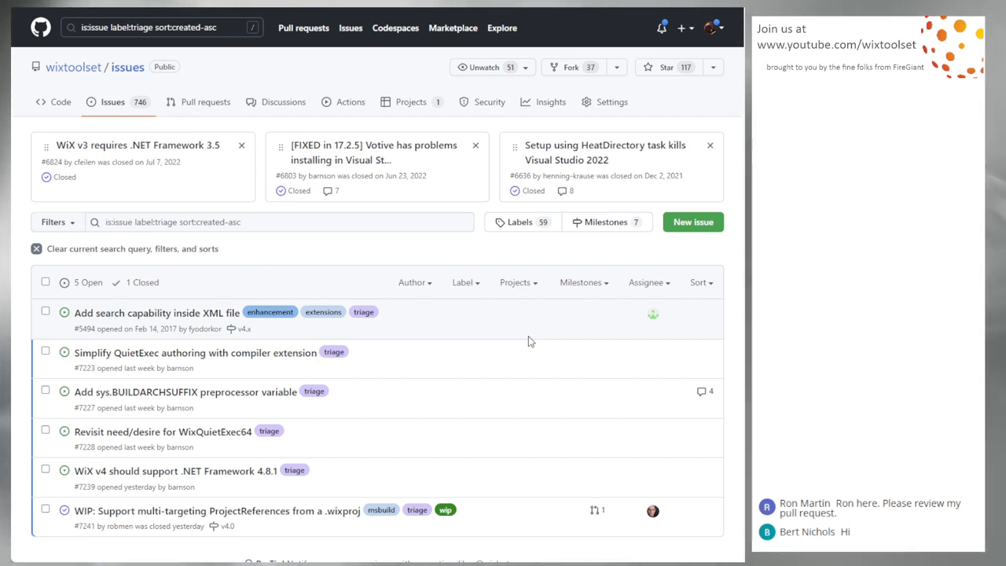
pyautogui.moveTo(509, 327)
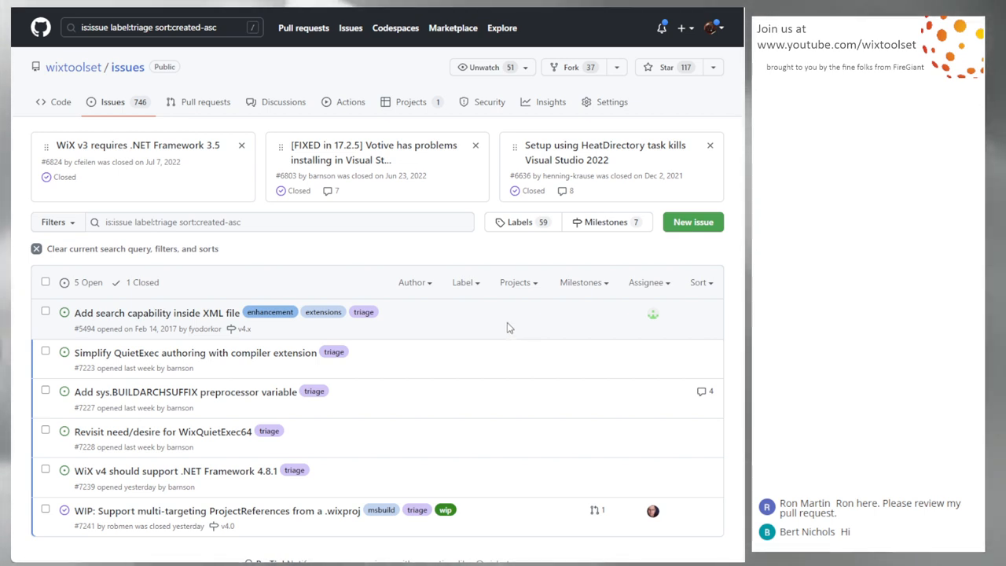
pyautogui.moveTo(487, 364)
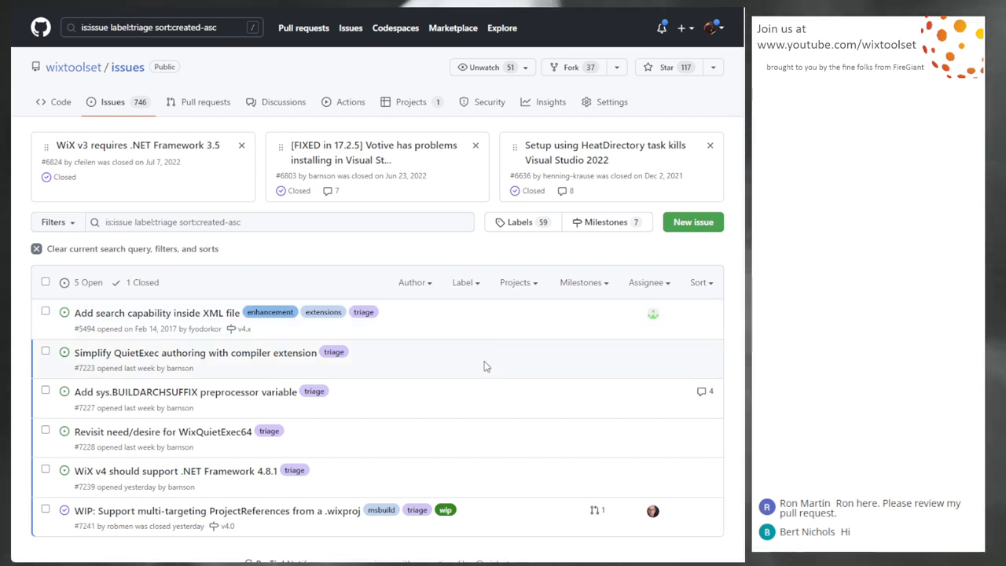
pyautogui.moveTo(226, 472)
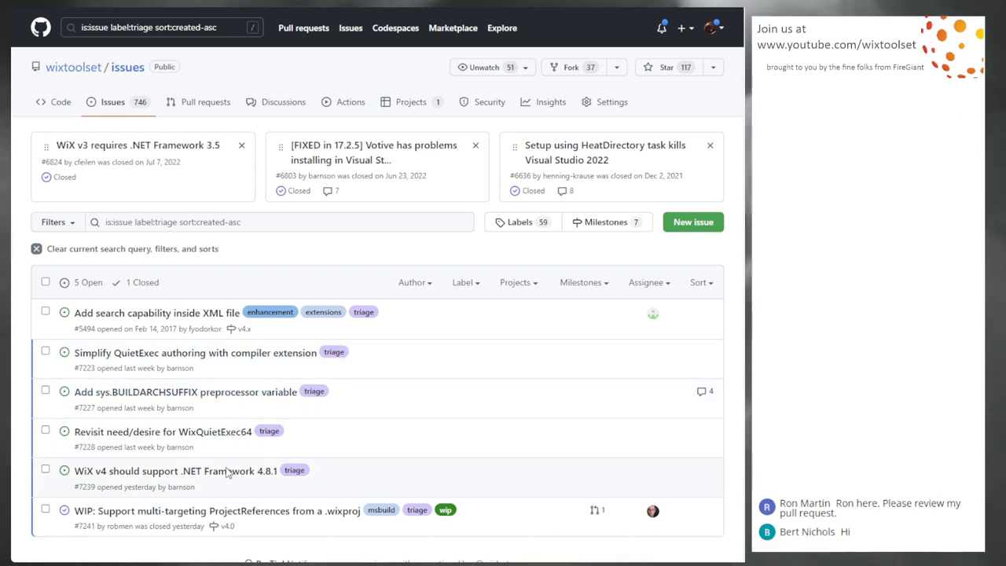
pyautogui.moveTo(495, 469)
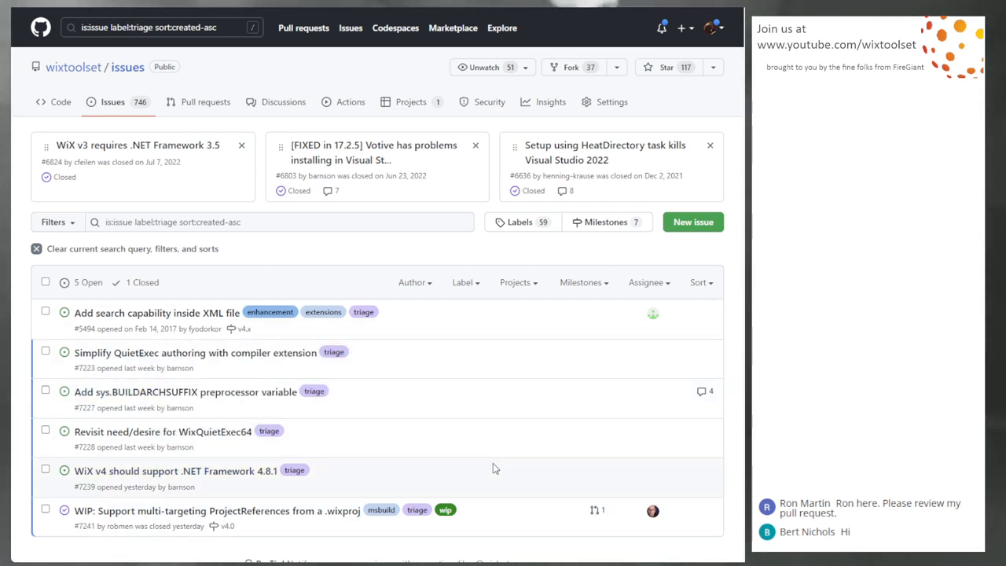
pyautogui.moveTo(487, 521)
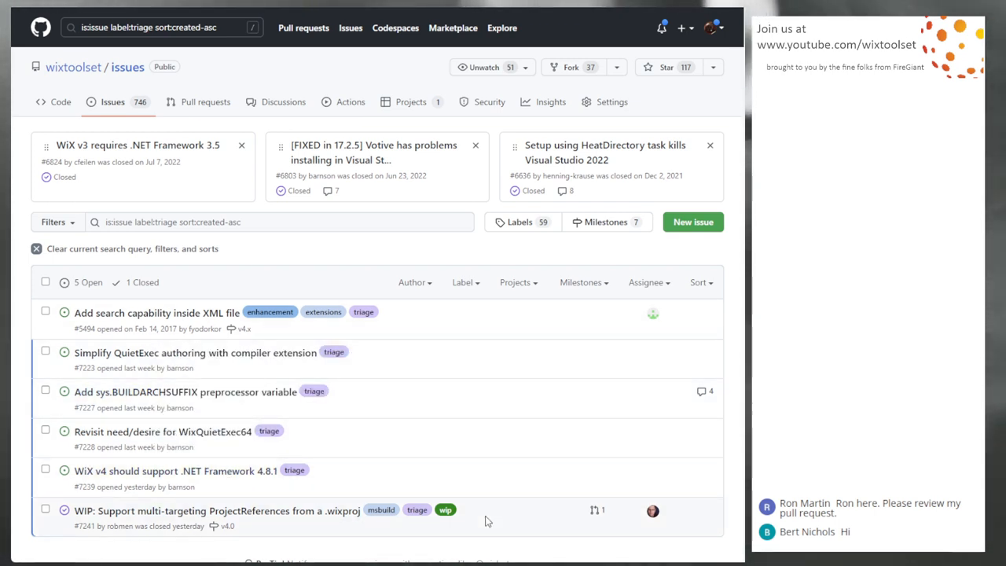
pyautogui.moveTo(405, 360)
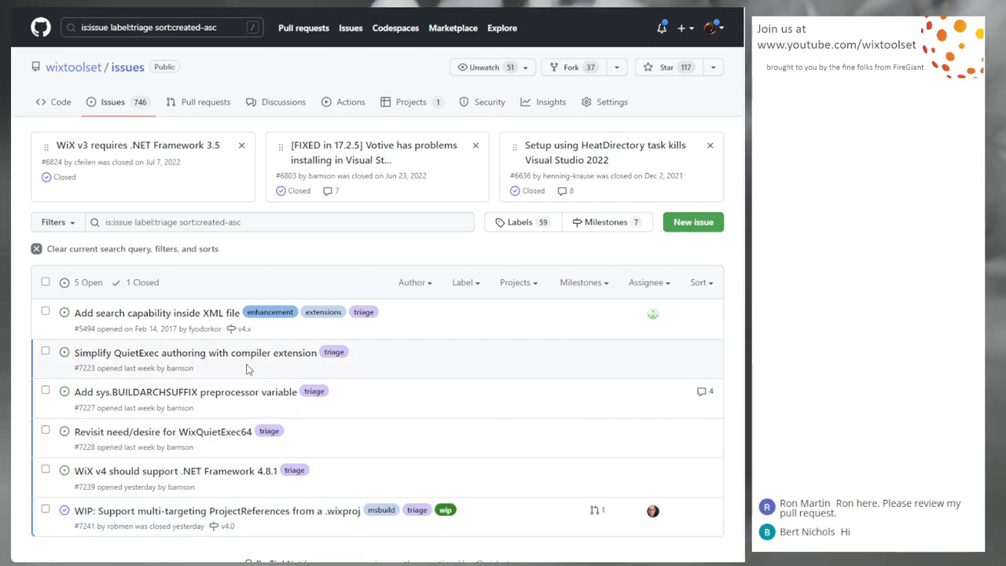
pyautogui.click(173, 352)
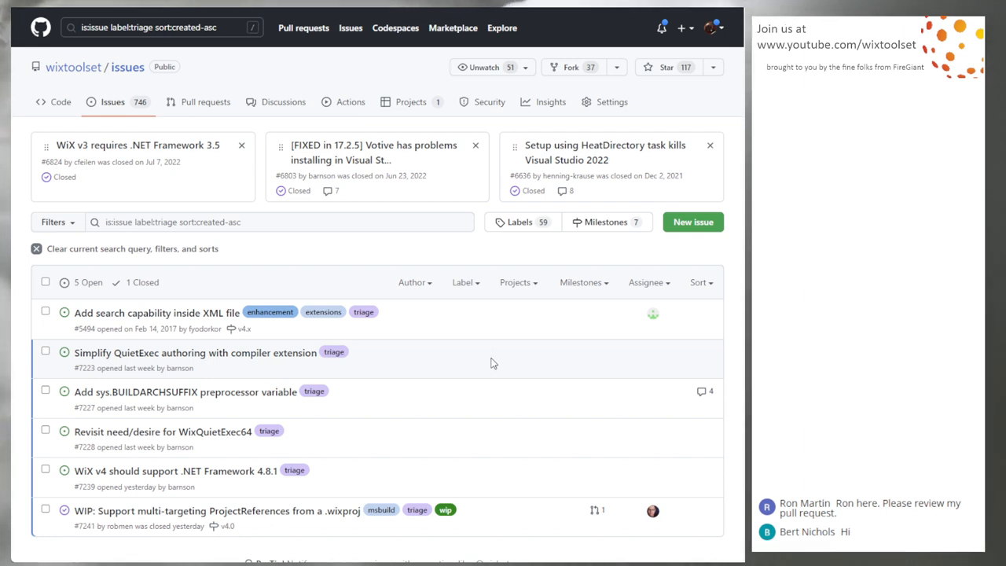
pyautogui.scroll(-3)
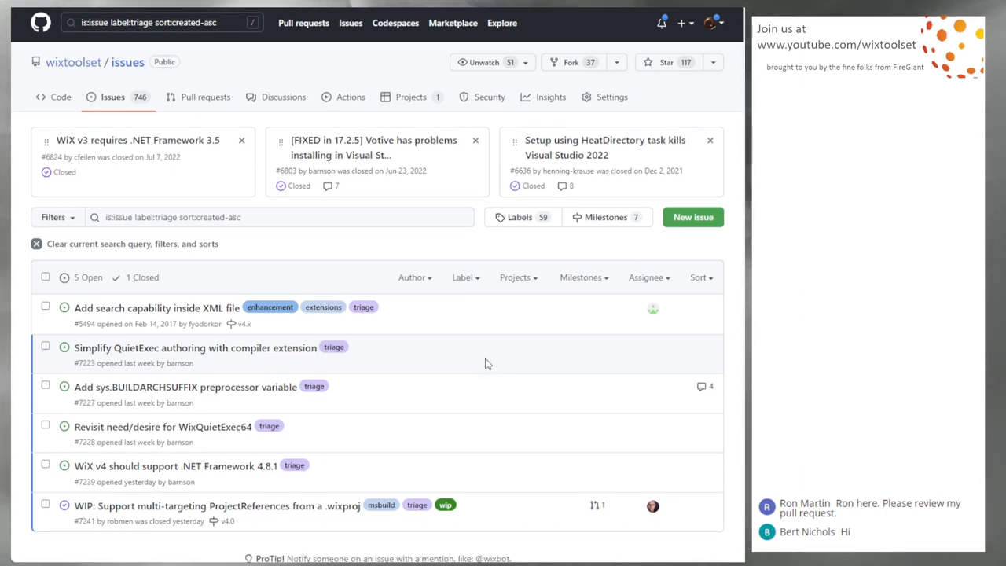
pyautogui.scroll(-3)
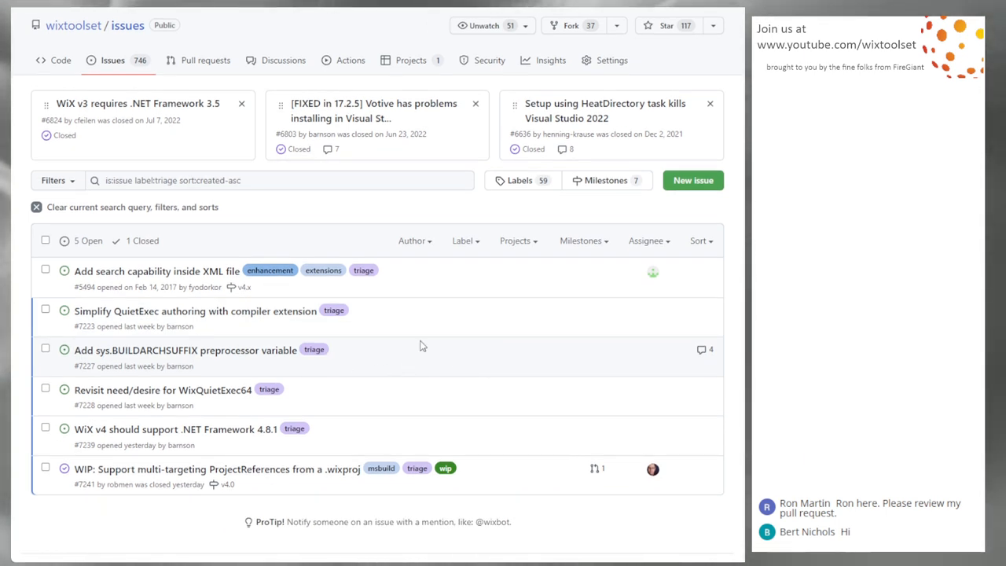
pyautogui.moveTo(424, 368)
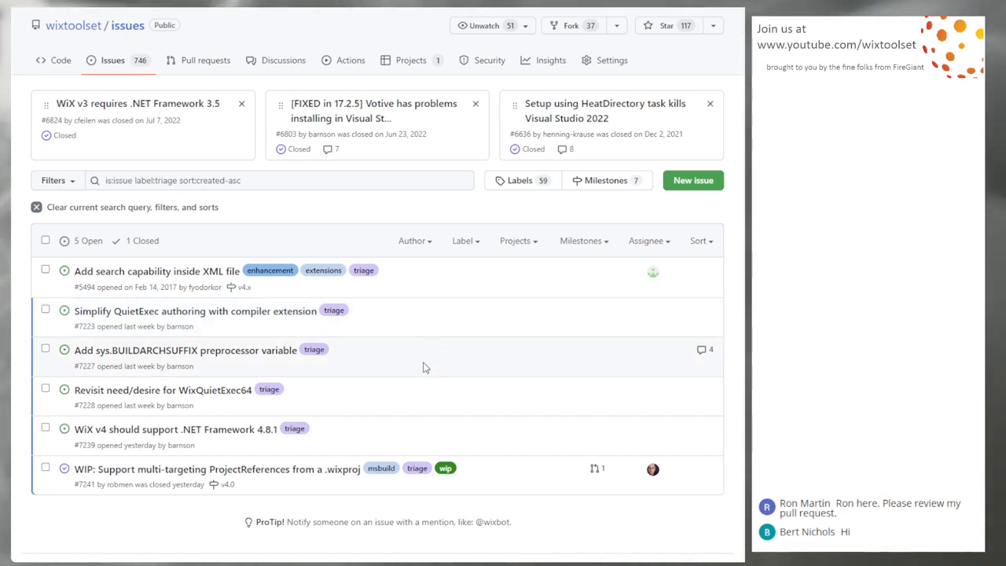
pyautogui.moveTo(459, 289)
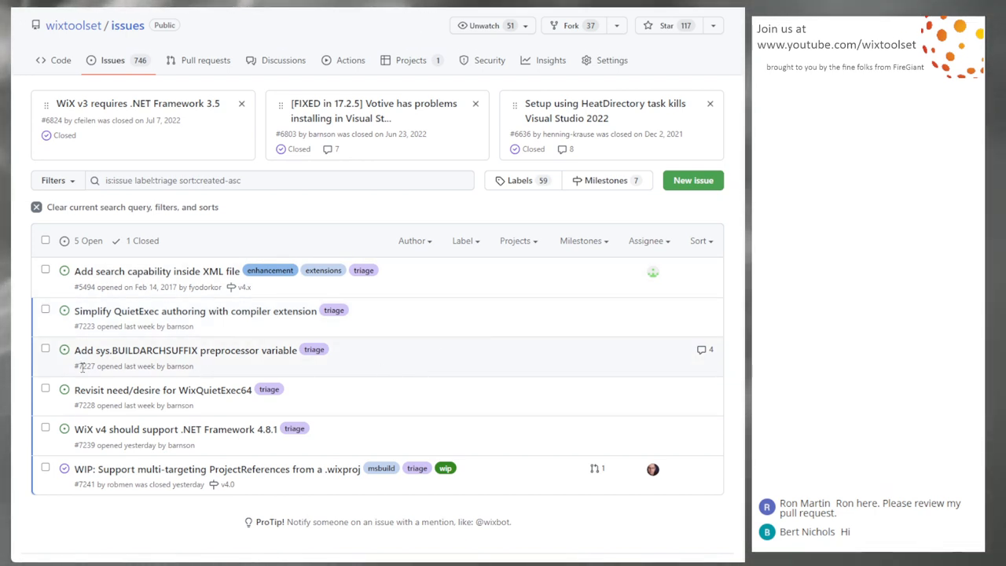
pyautogui.moveTo(553, 340)
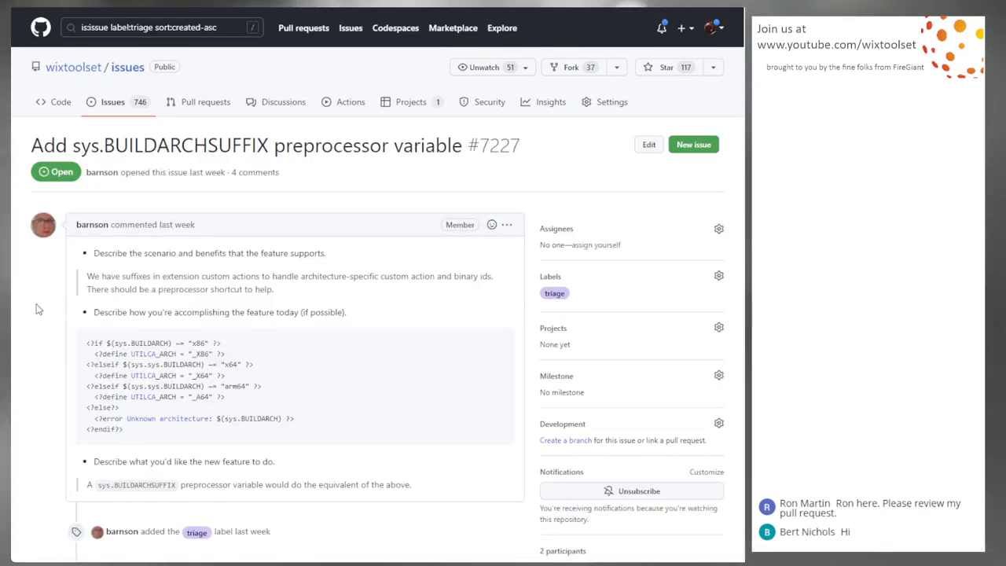
# Step: Scroll through issue #7227's description of the sys.BUILDARCHSUFFIX variable
pyautogui.scroll(-3)
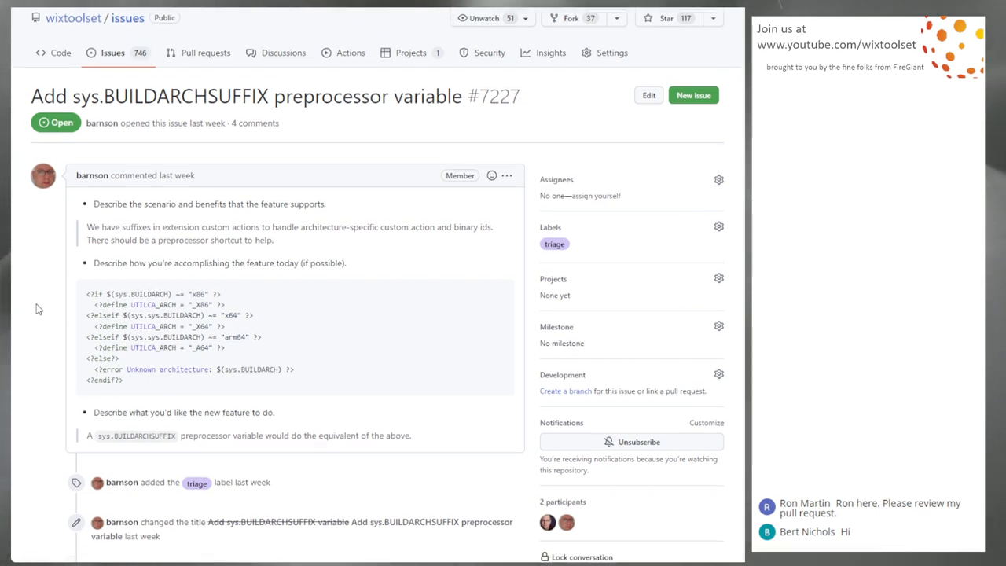
pyautogui.scroll(-3)
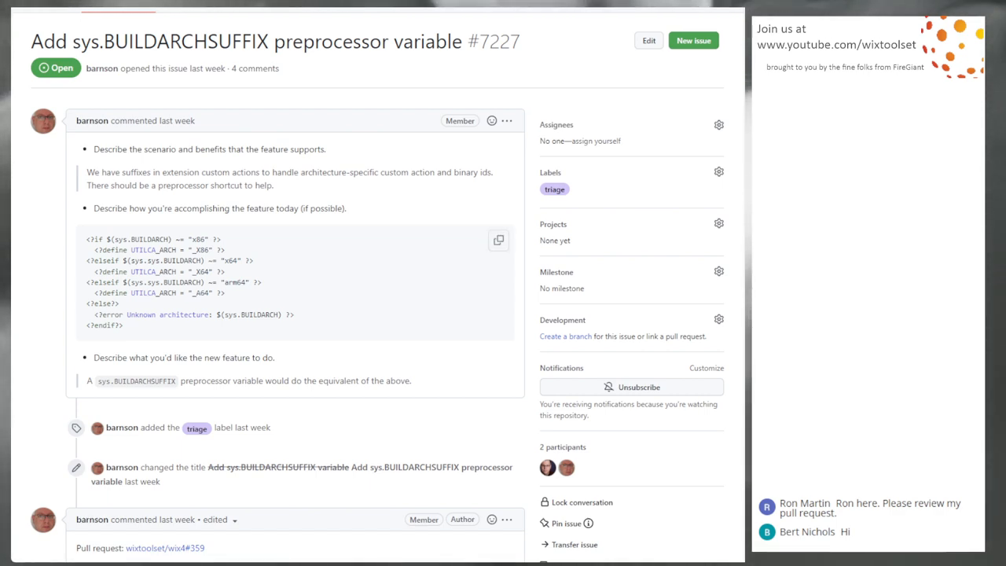
# Step: Read #7227's comments, highlighting the question about dropping the underscore, then scroll back up
pyautogui.scroll(-3)
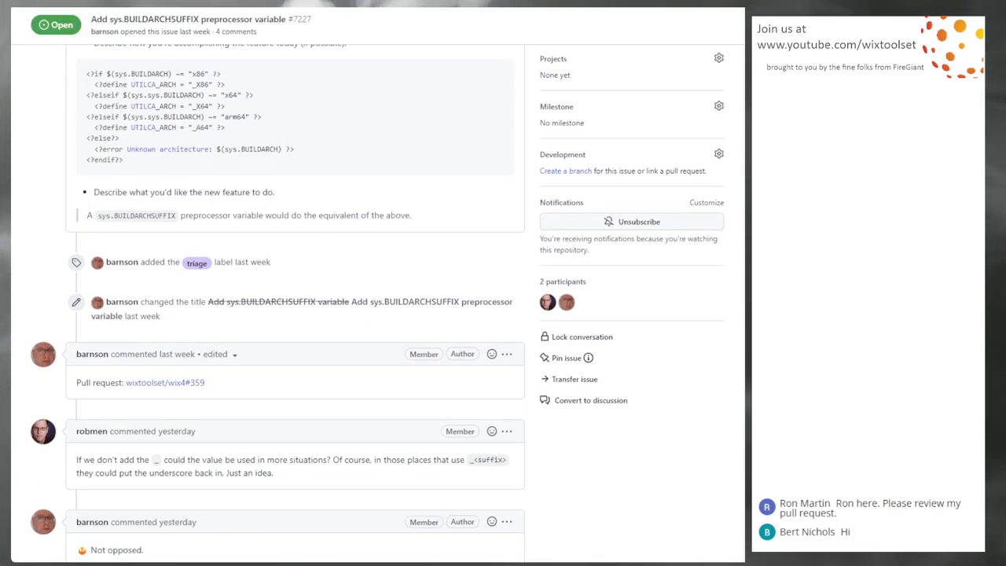
pyautogui.scroll(-3)
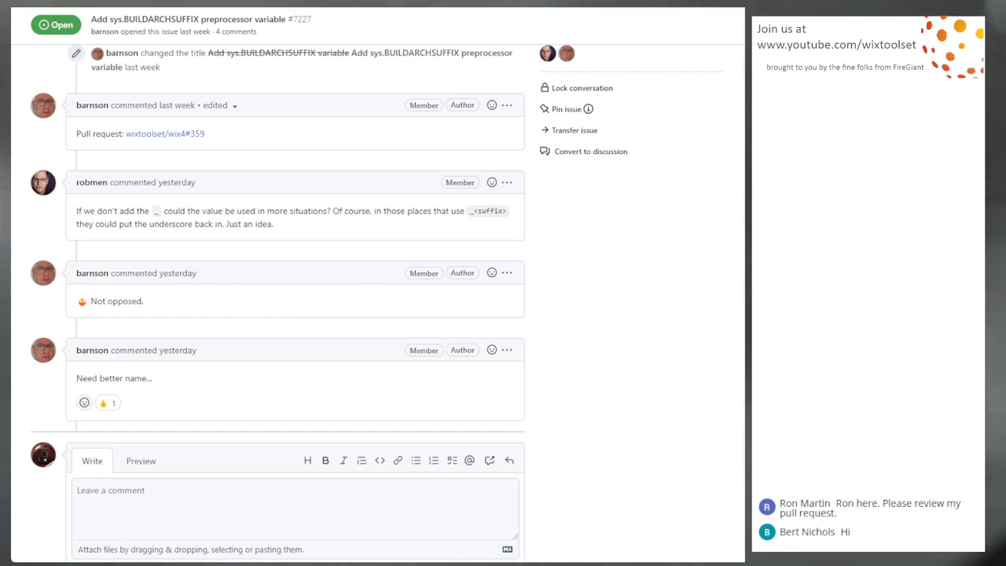
pyautogui.moveTo(75, 210); pyautogui.dragTo(328, 211)
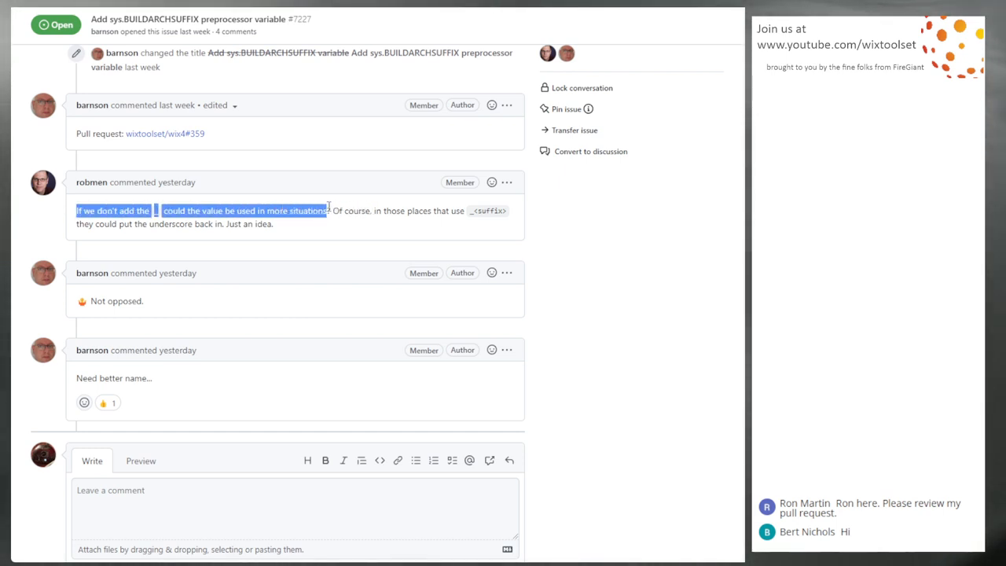
pyautogui.click(295, 239)
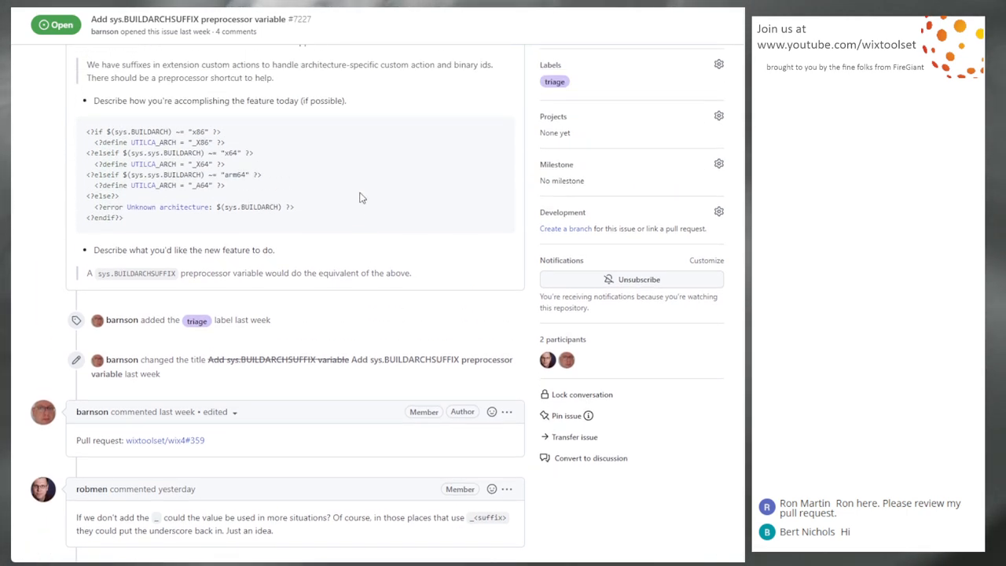
pyautogui.scroll(3)
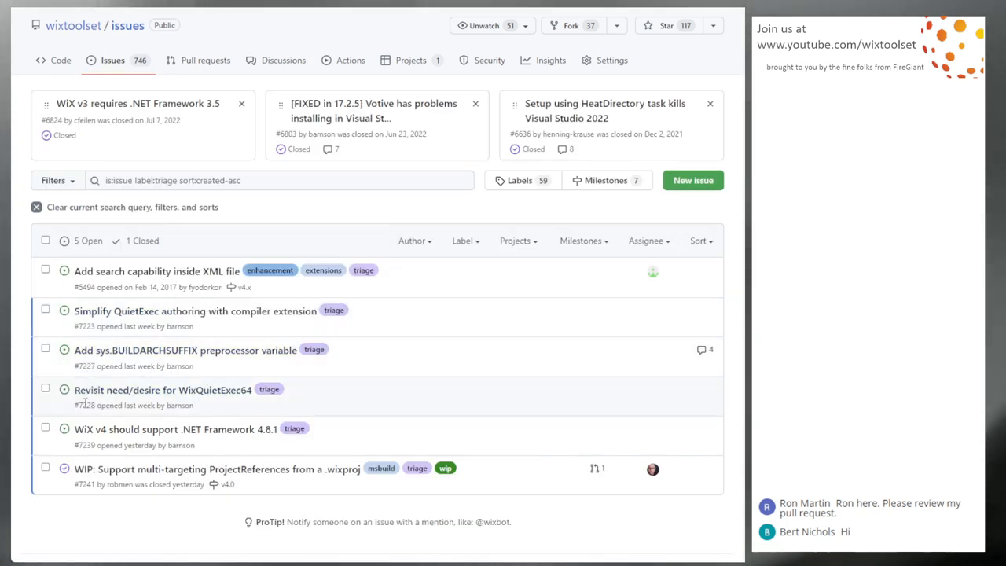
pyautogui.moveTo(170, 400)
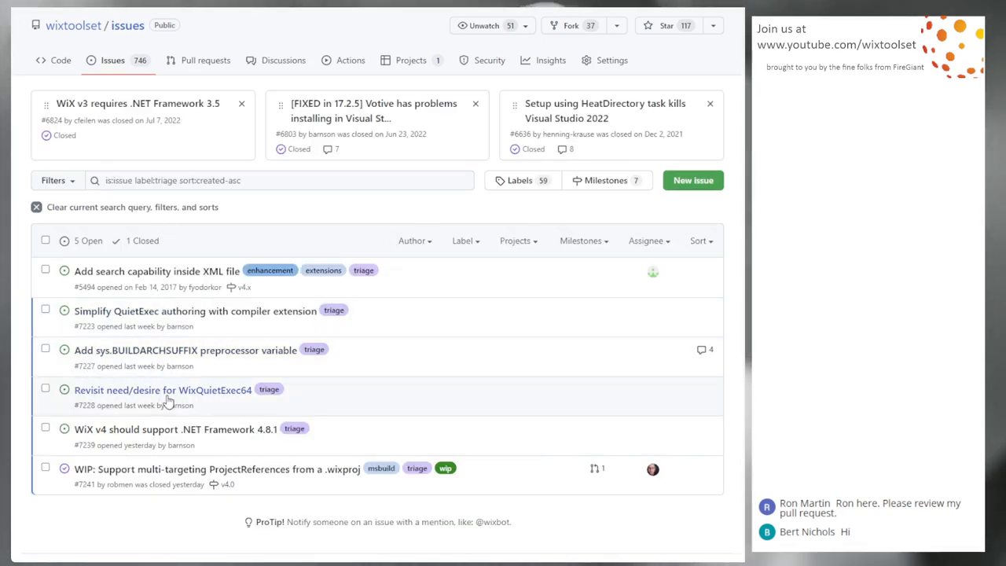
# Step: Open issue #7228 'Revisit need/desire for WixQuietExec64' to review it
pyautogui.click(161, 390)
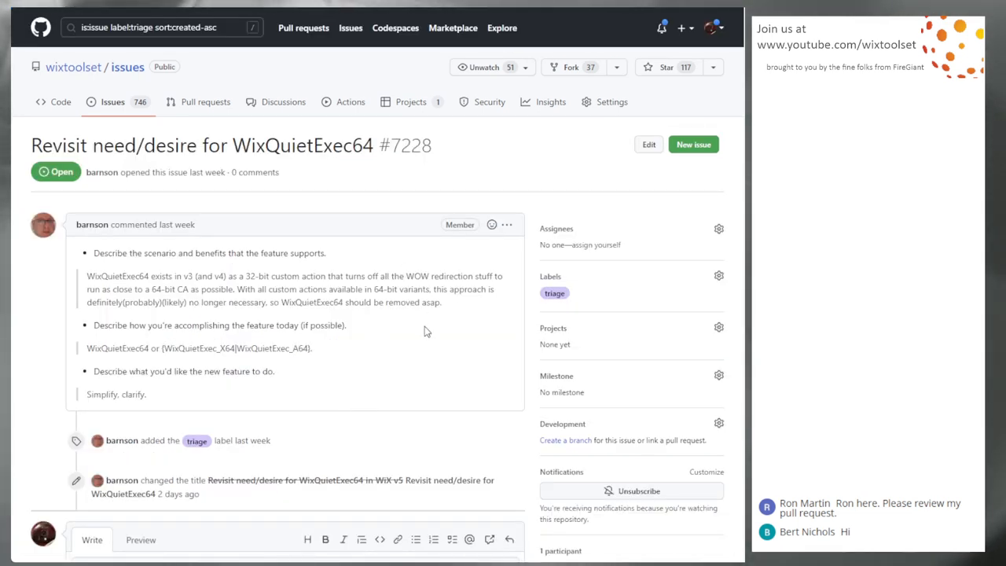
pyautogui.moveTo(411, 360)
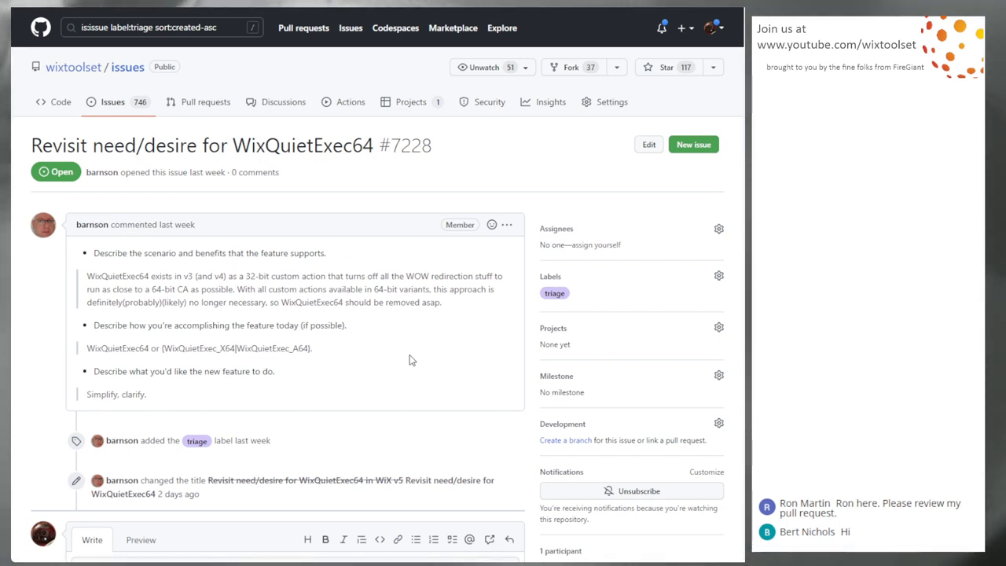
pyautogui.moveTo(411, 359)
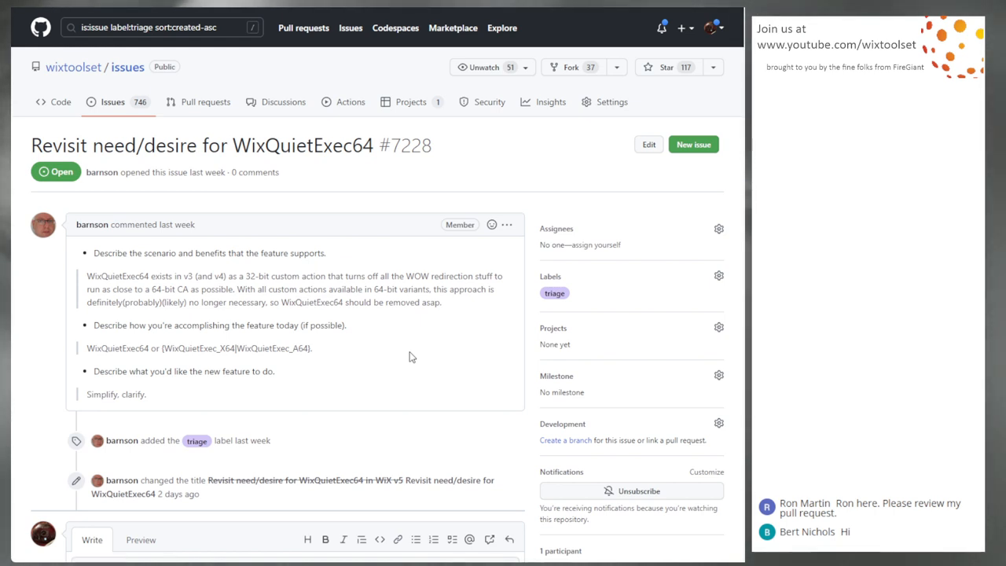
pyautogui.moveTo(362, 339)
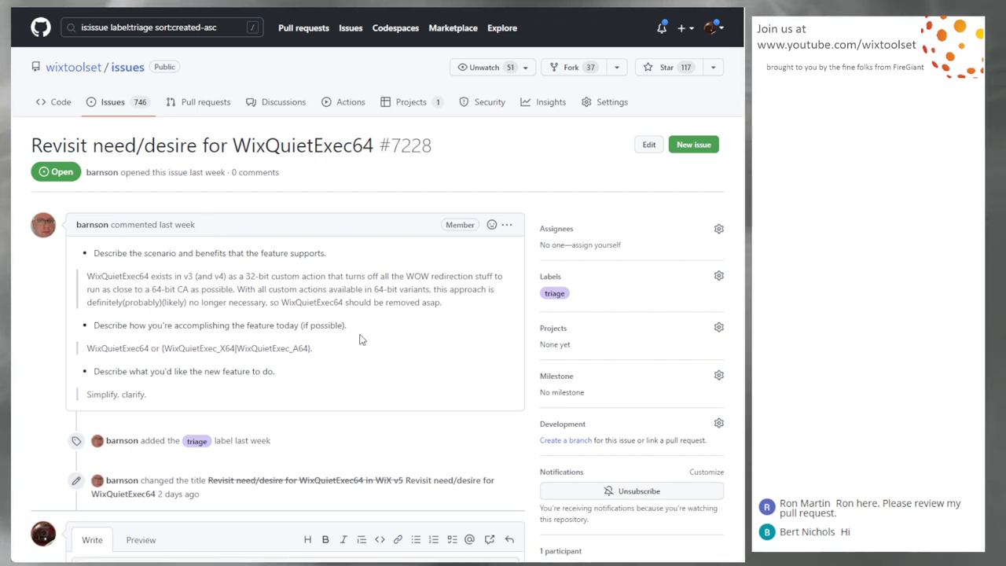
pyautogui.moveTo(365, 374)
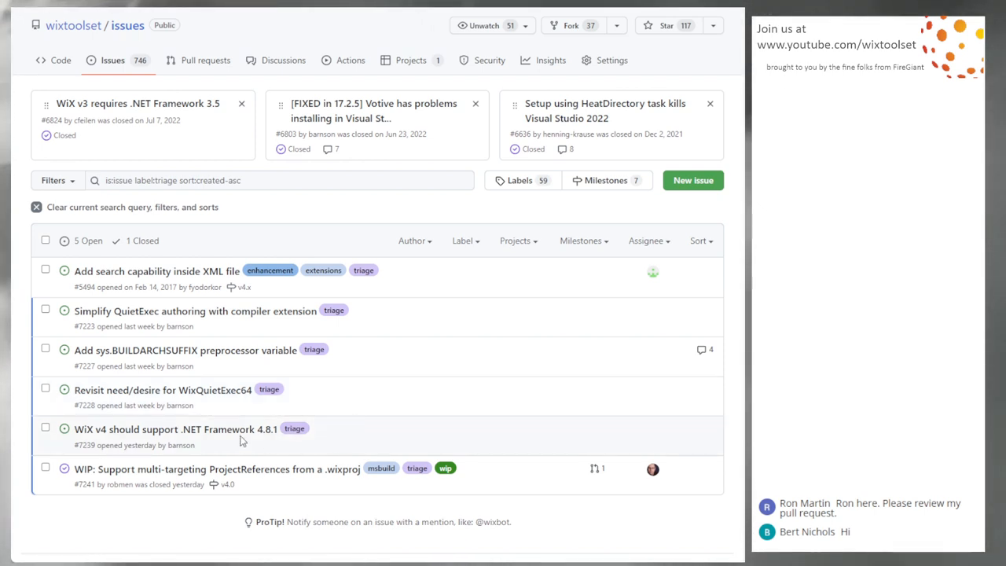
pyautogui.moveTo(123, 431)
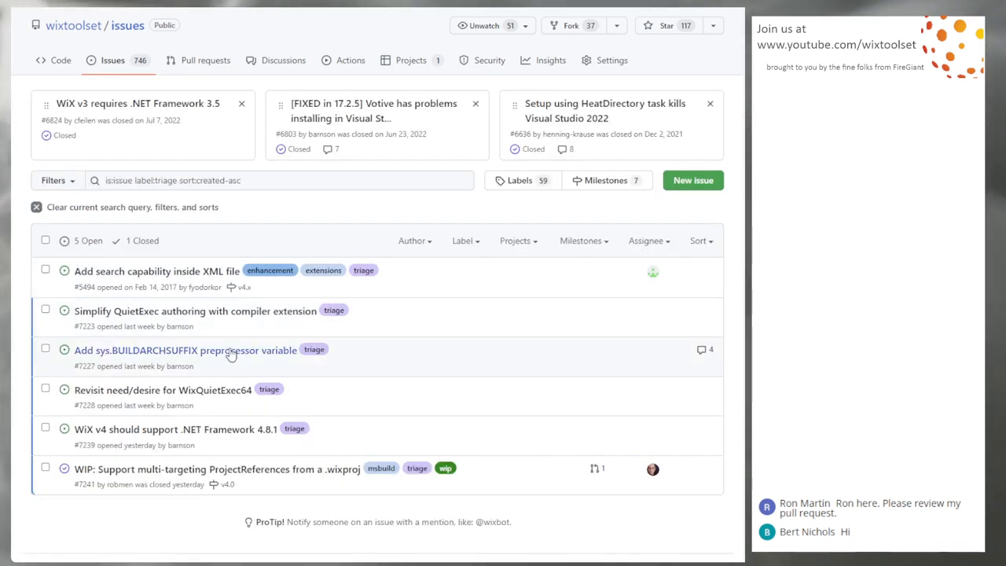
pyautogui.moveTo(179, 391)
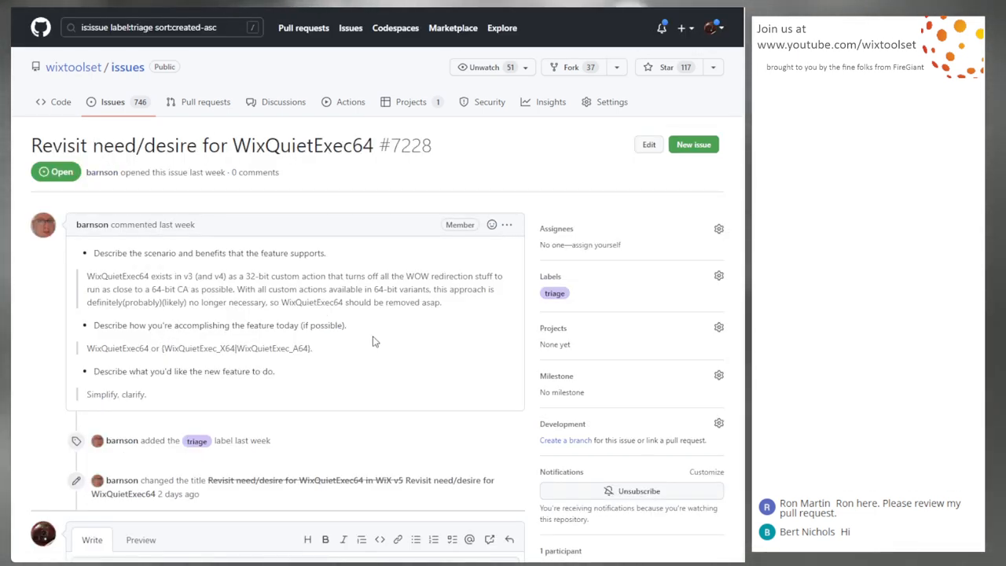
pyautogui.click(718, 373)
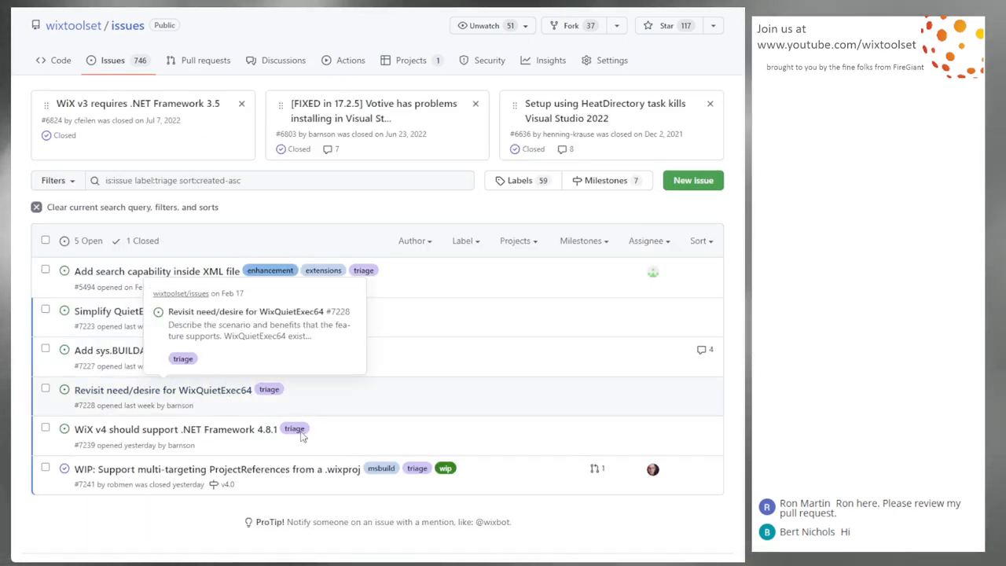
pyautogui.click(176, 431)
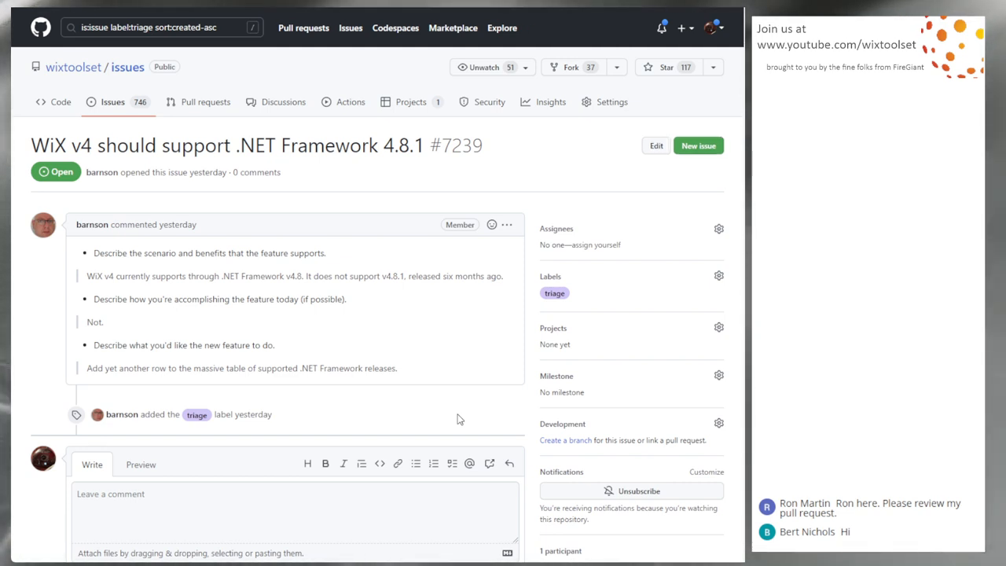
# Step: Assign issue #7239 on .NET Framework 4.8.1 to its author barnson
pyautogui.click(606, 245)
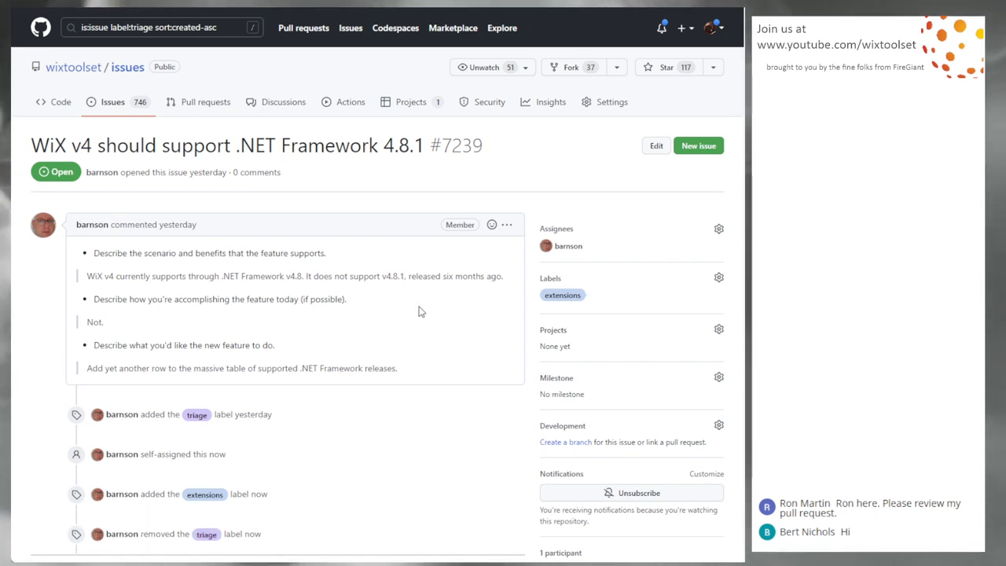
pyautogui.moveTo(409, 317)
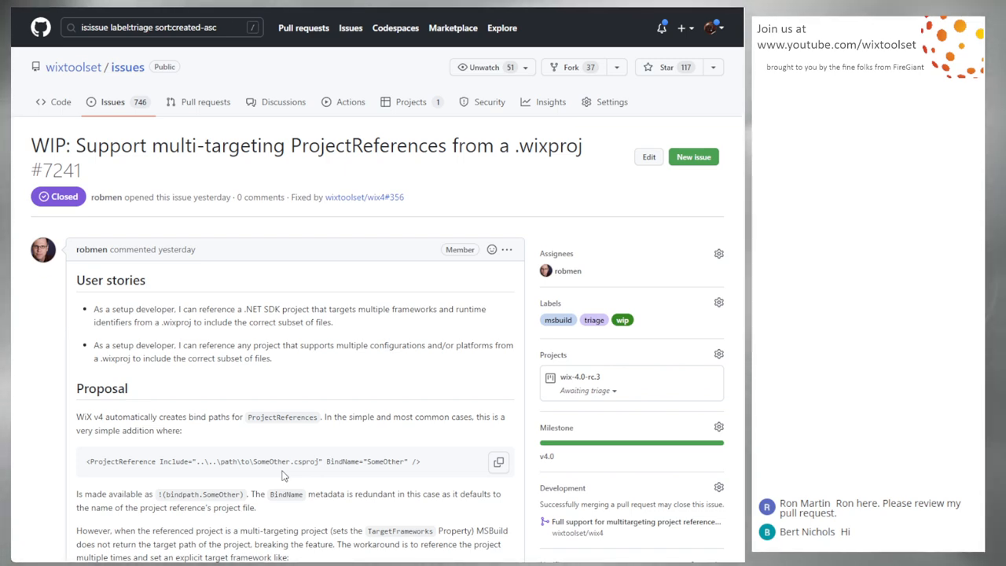
pyautogui.scroll(-3)
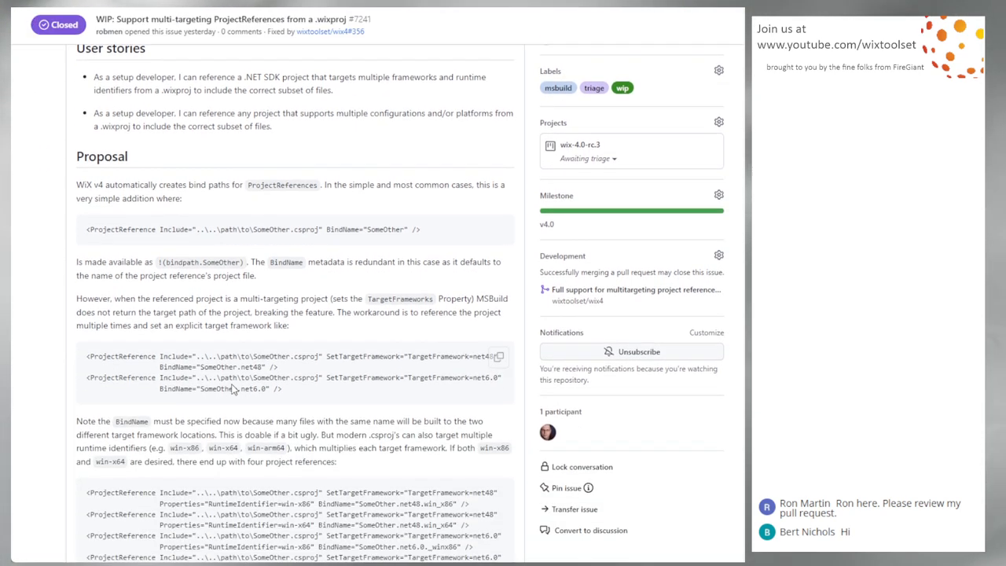
pyautogui.scroll(-3)
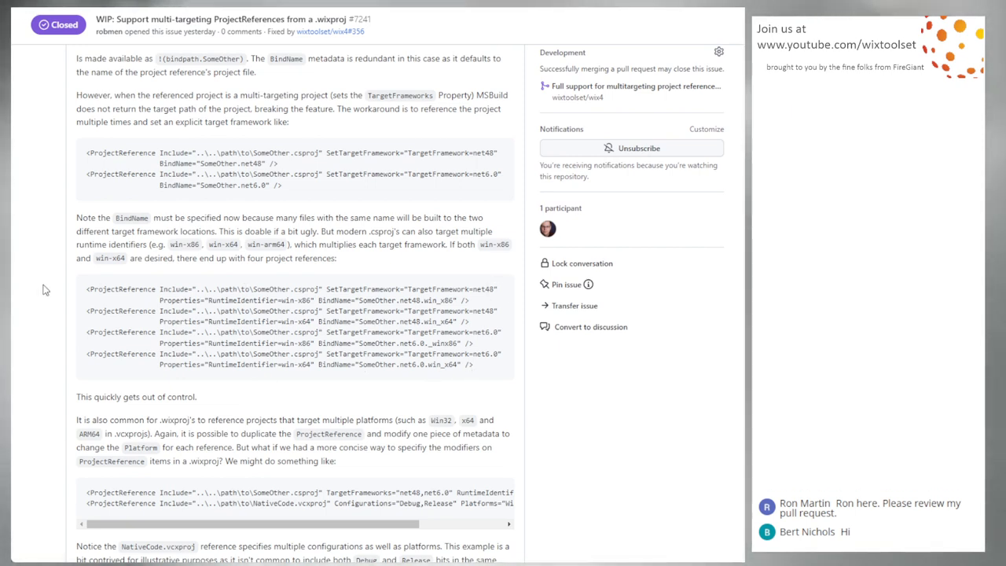
pyautogui.moveTo(347, 389)
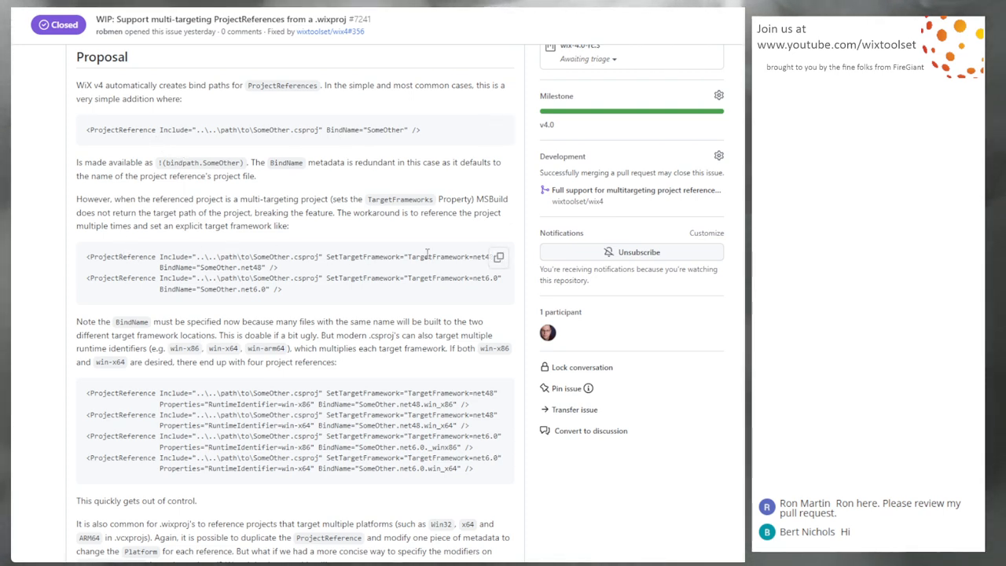
pyautogui.scroll(-3)
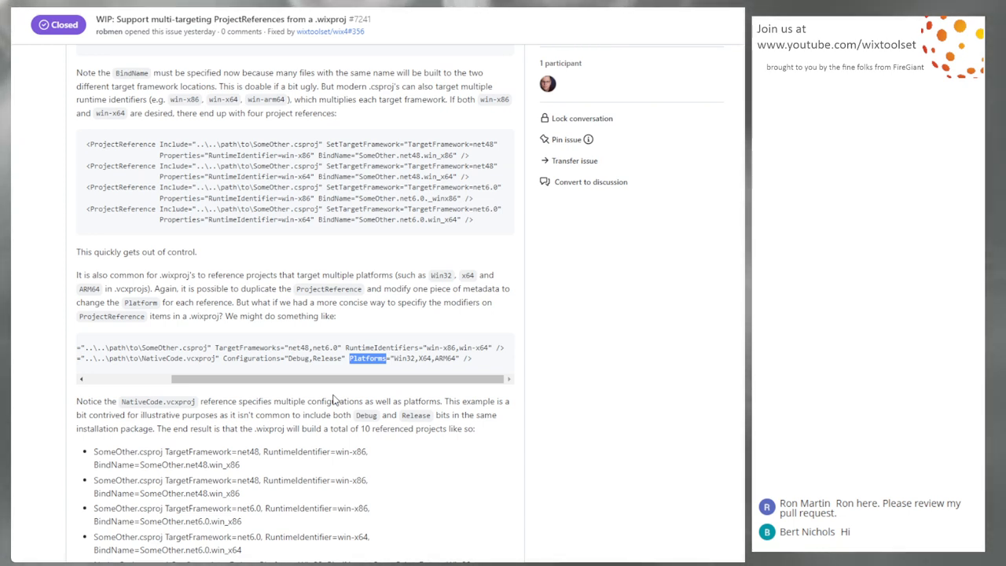
pyautogui.moveTo(336, 400)
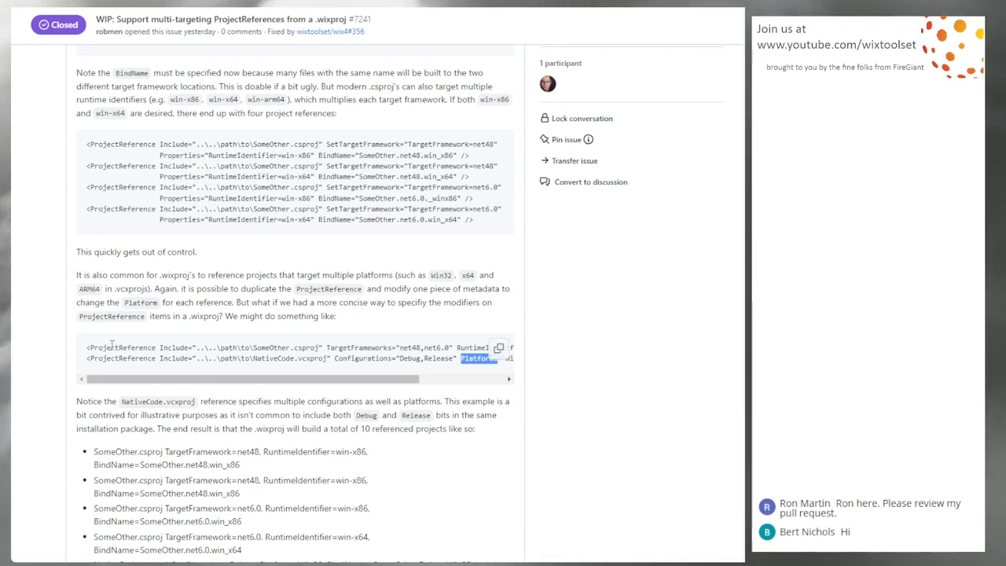
pyautogui.moveTo(314, 382)
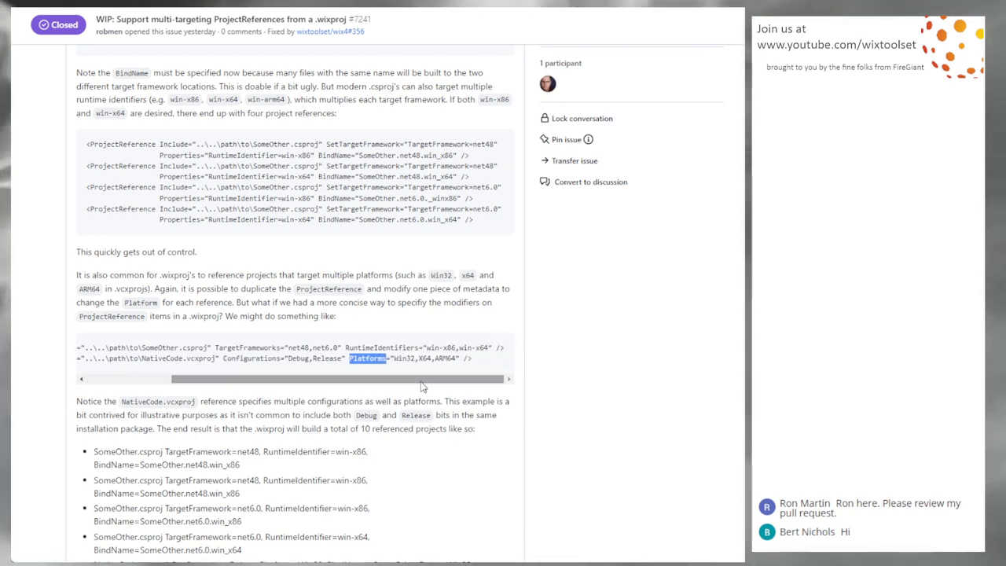
pyautogui.scroll(-3)
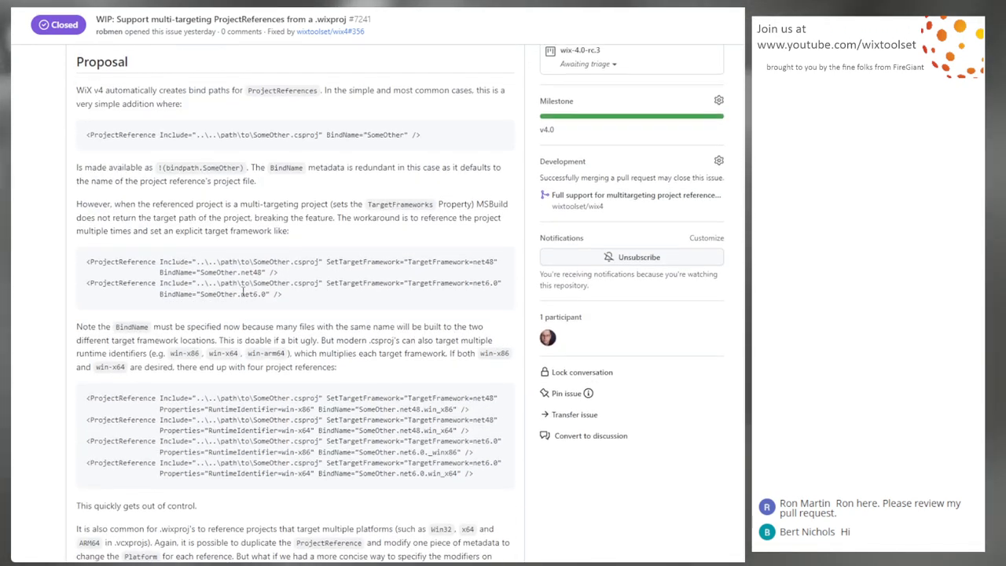
pyautogui.scroll(3)
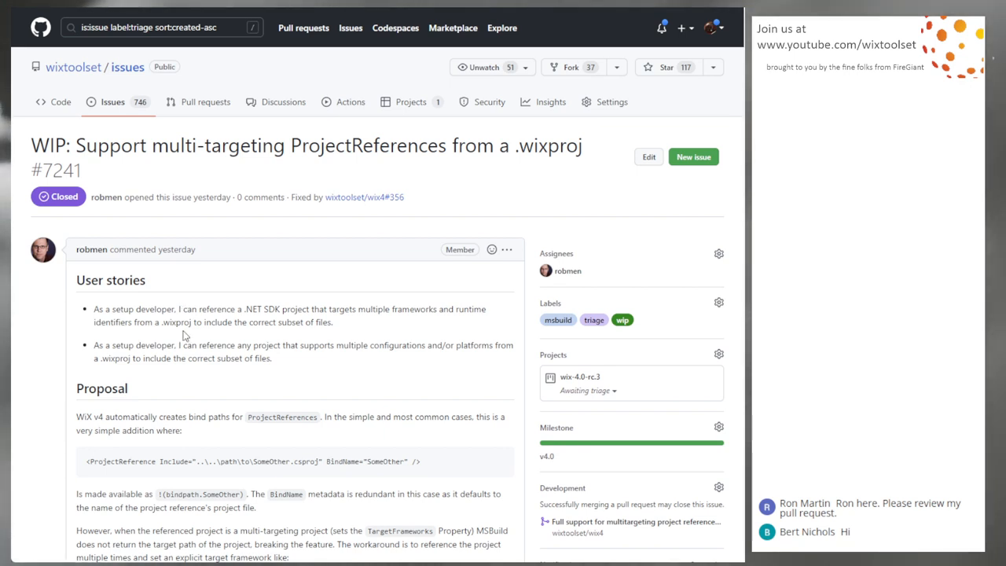
pyautogui.moveTo(201, 340)
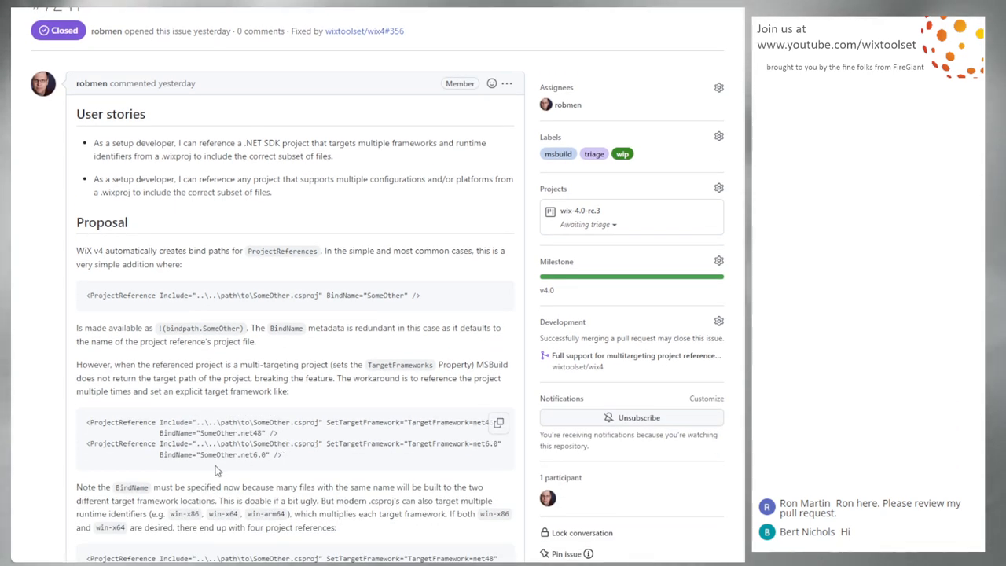
pyautogui.scroll(-3)
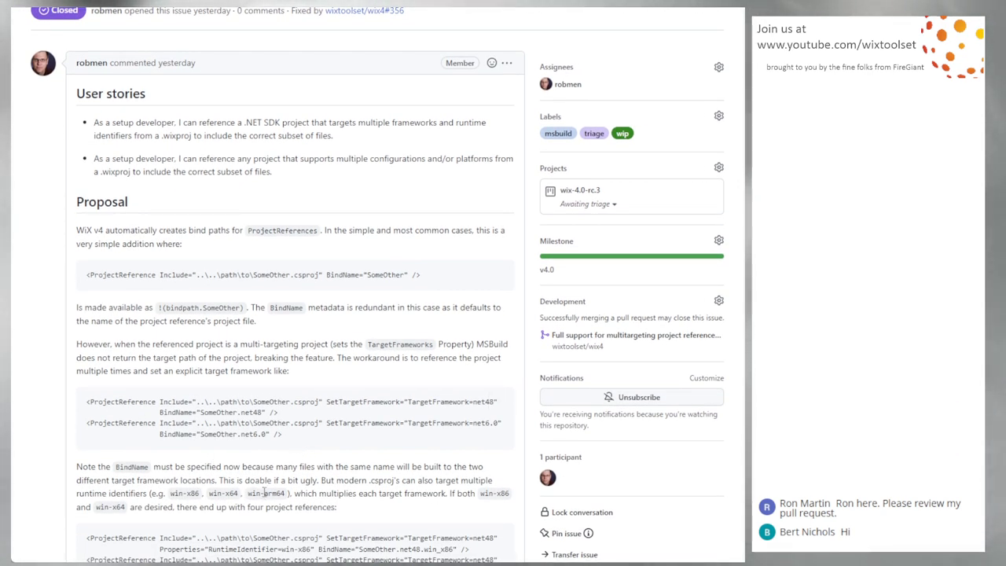
pyautogui.moveTo(244, 471)
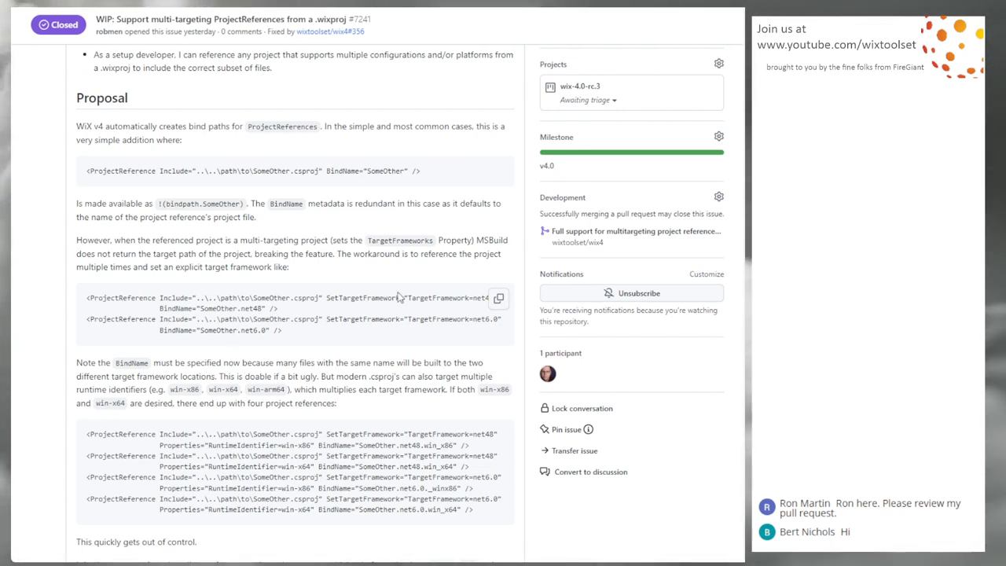
pyautogui.scroll(-3)
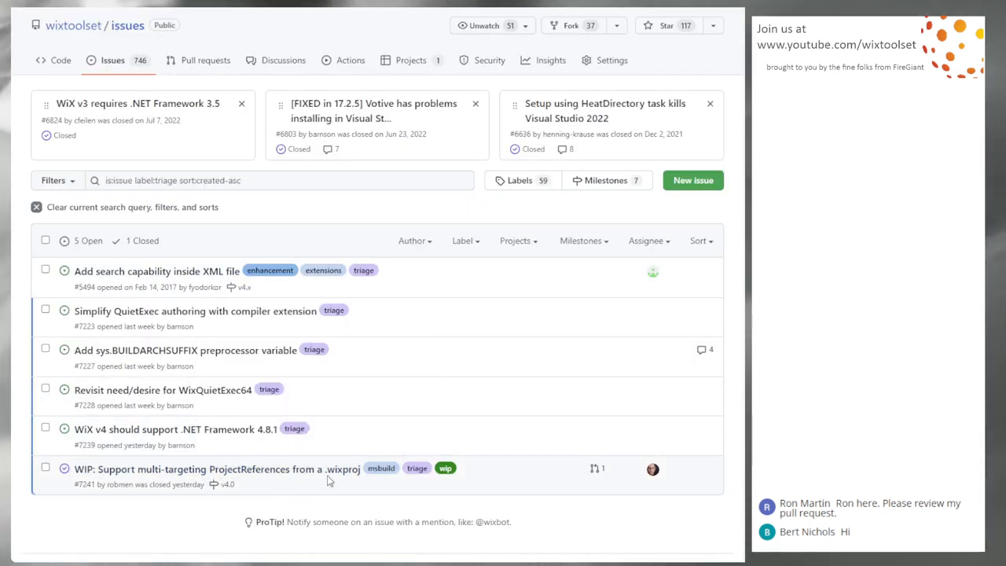
pyautogui.moveTo(493, 315)
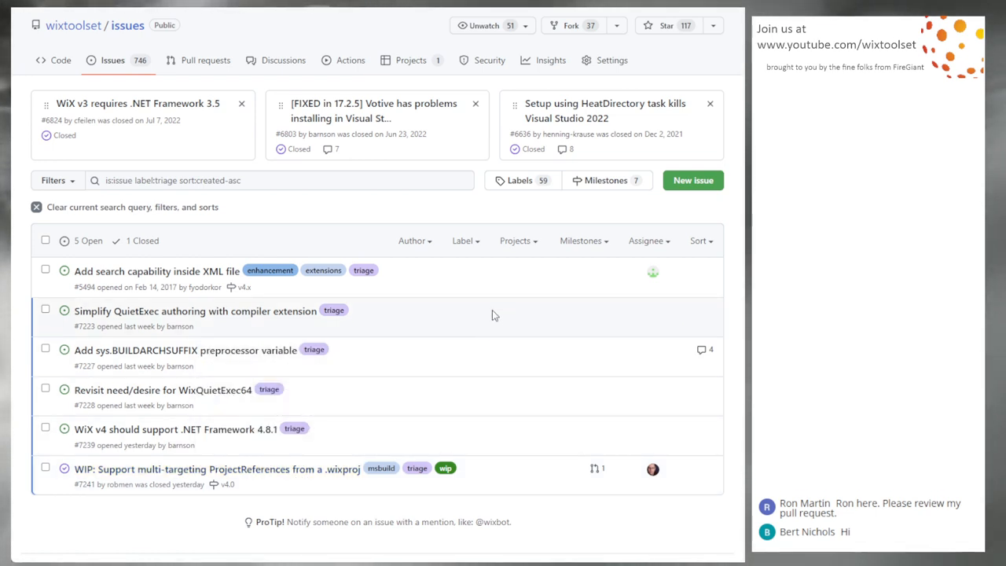
pyautogui.moveTo(510, 294)
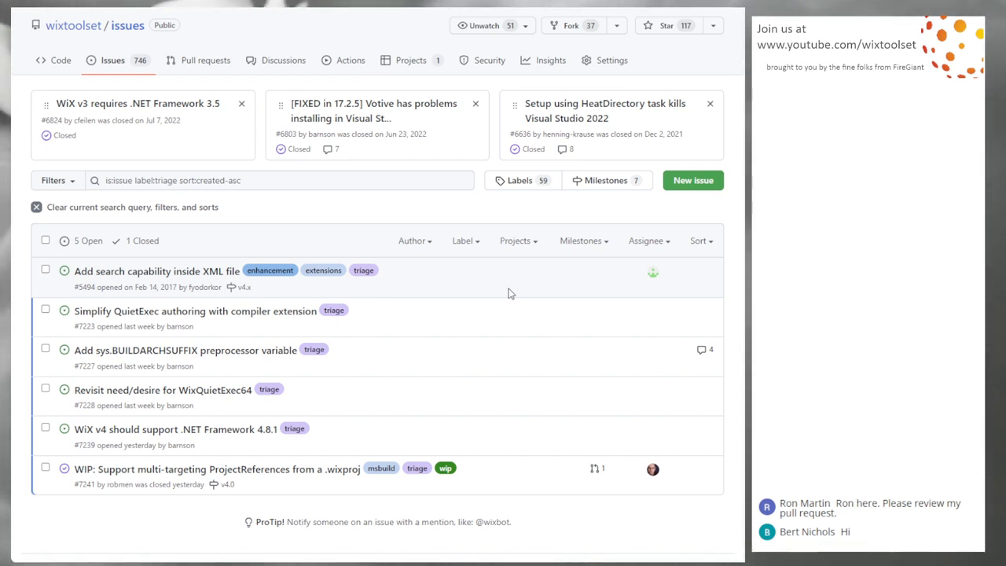
pyautogui.moveTo(496, 448)
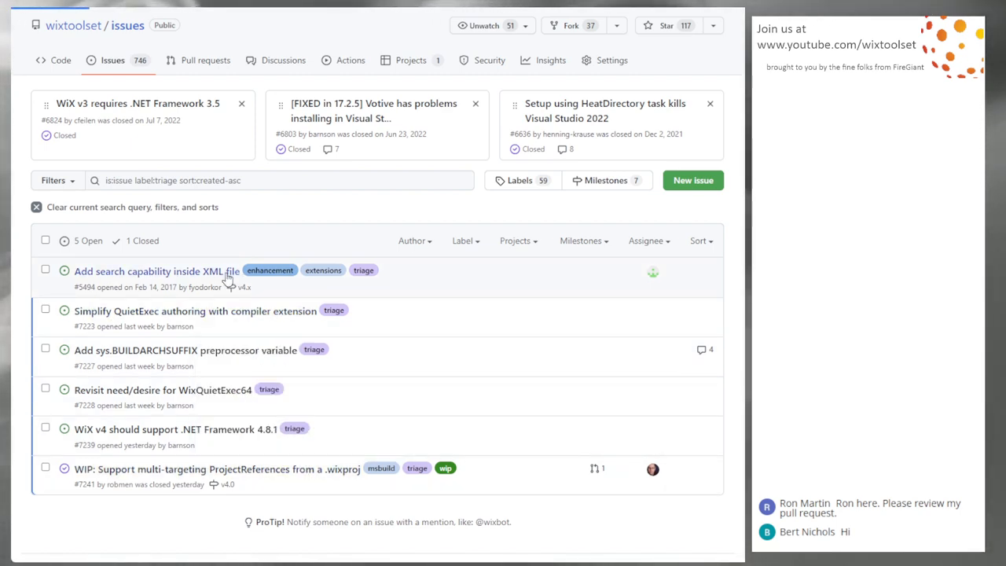
# Step: Open closed issue #7241 on multi-targeting ProjectReferences from the list
pyautogui.click(212, 468)
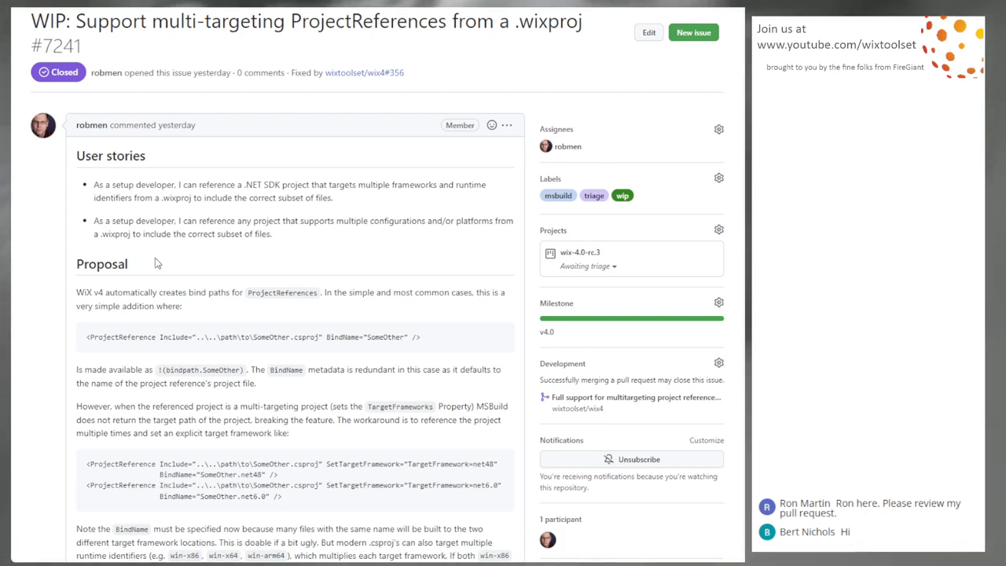
pyautogui.moveTo(160, 217)
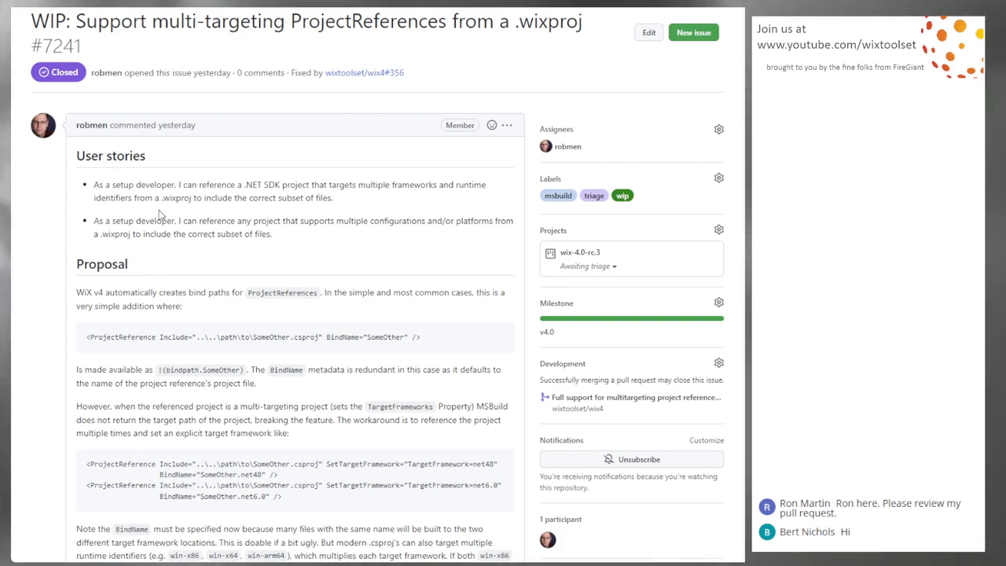
# Step: Scroll through #7241's user stories and proposal
pyautogui.scroll(-3)
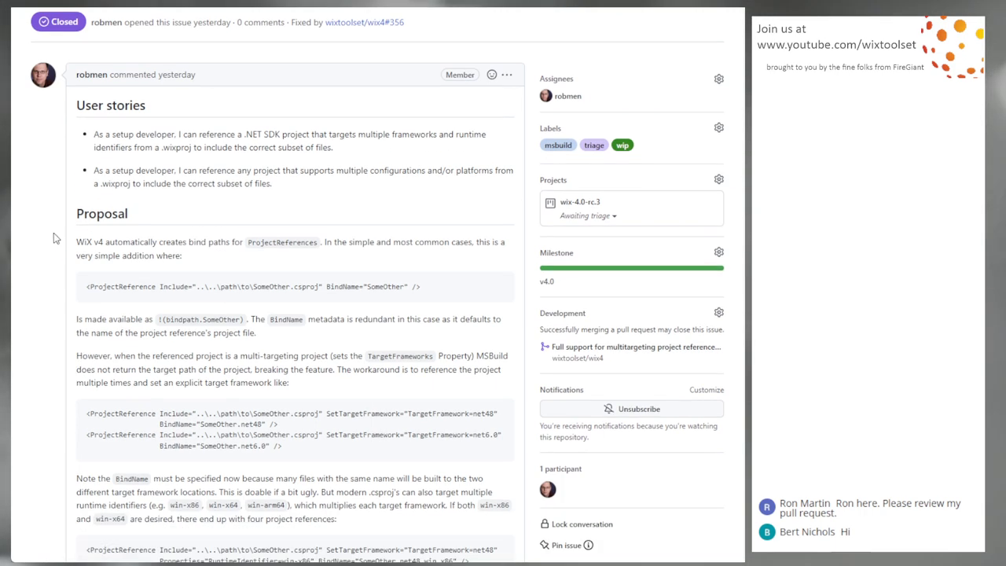
pyautogui.scroll(-3)
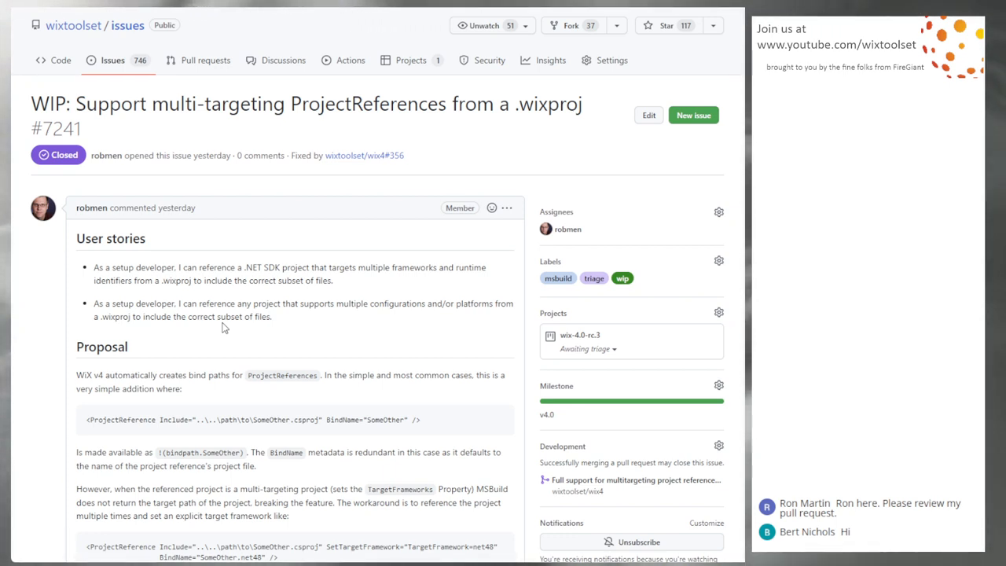
pyautogui.moveTo(273, 336)
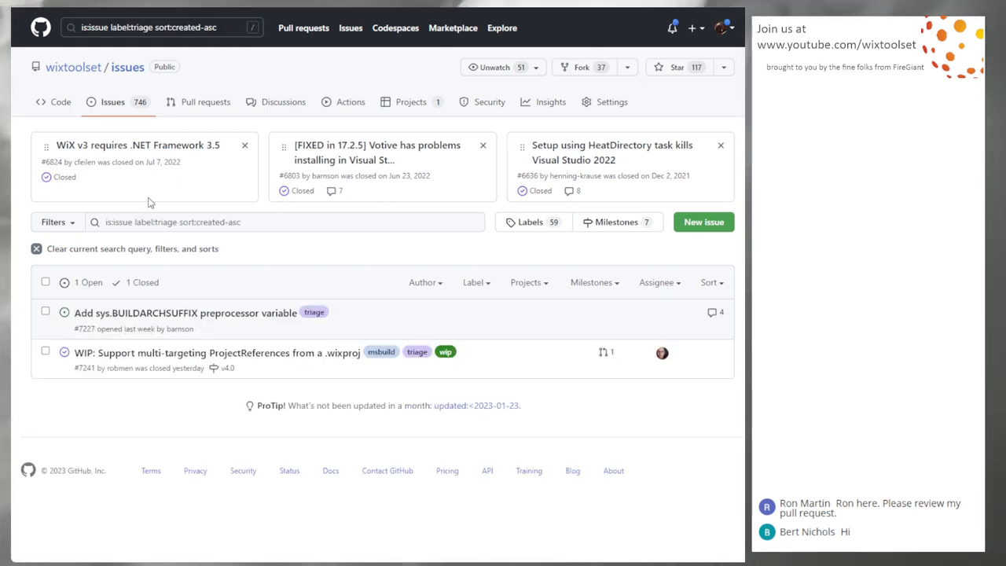
pyautogui.moveTo(233, 325)
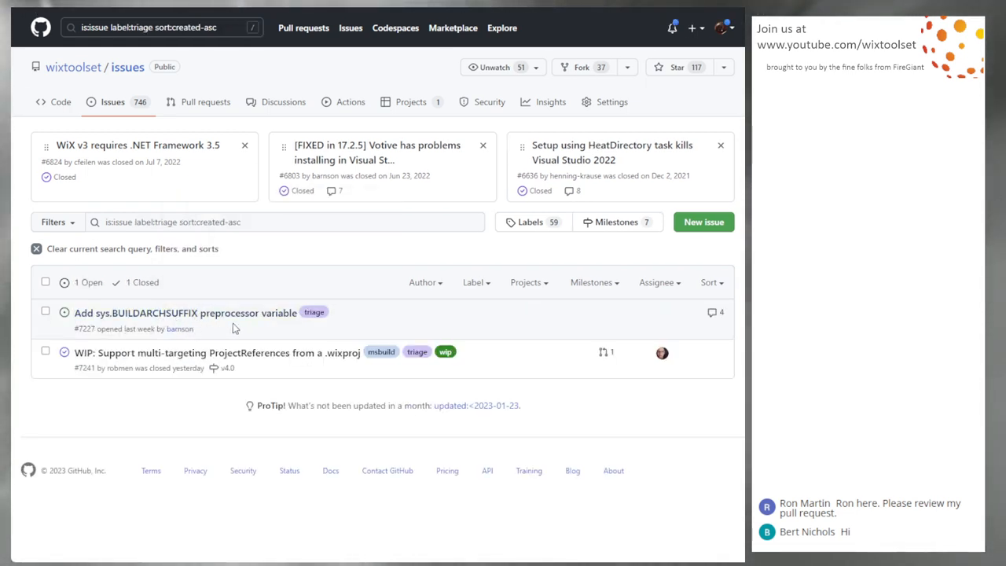
pyautogui.moveTo(202, 324)
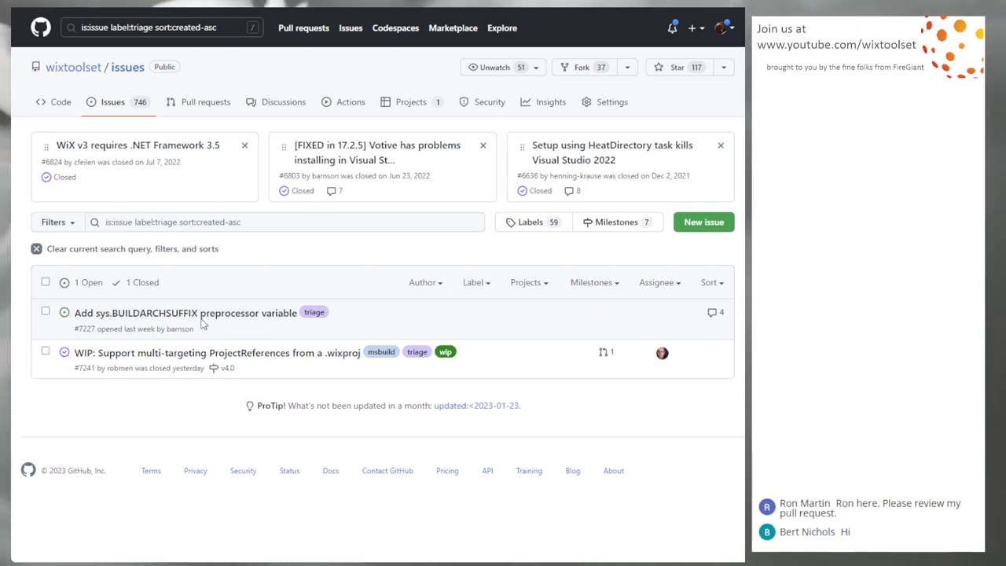
pyautogui.moveTo(289, 121)
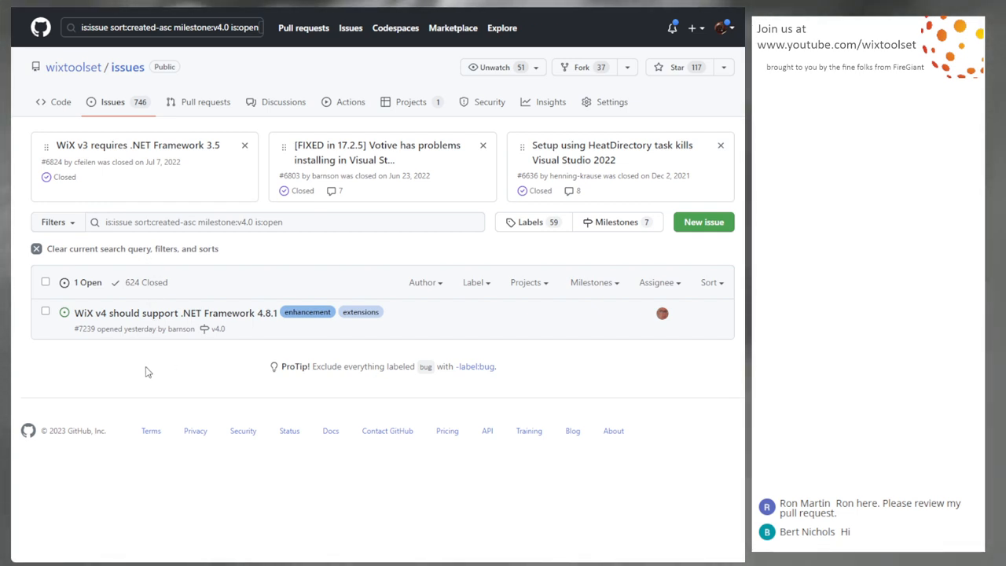
pyautogui.moveTo(145, 256)
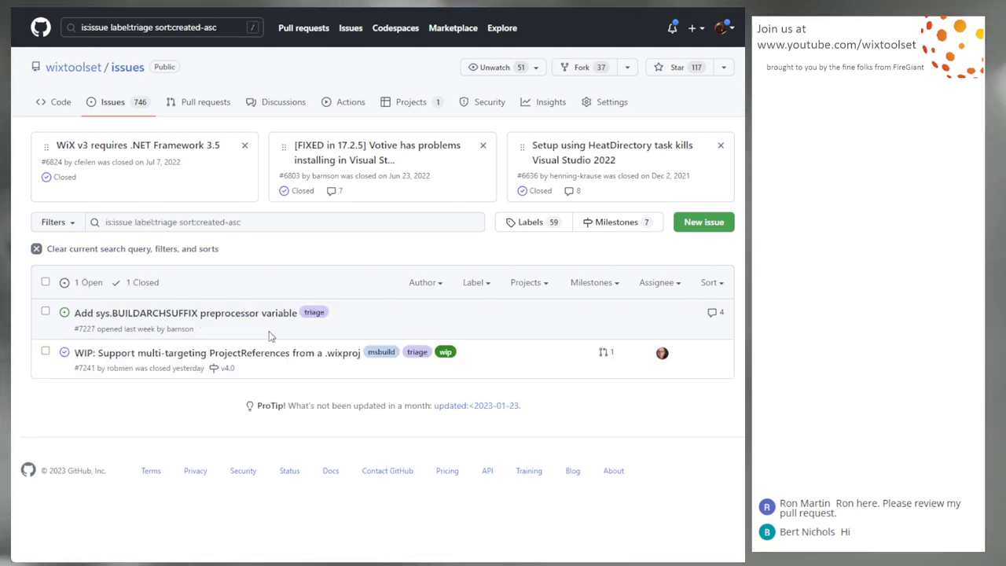
pyautogui.moveTo(226, 329)
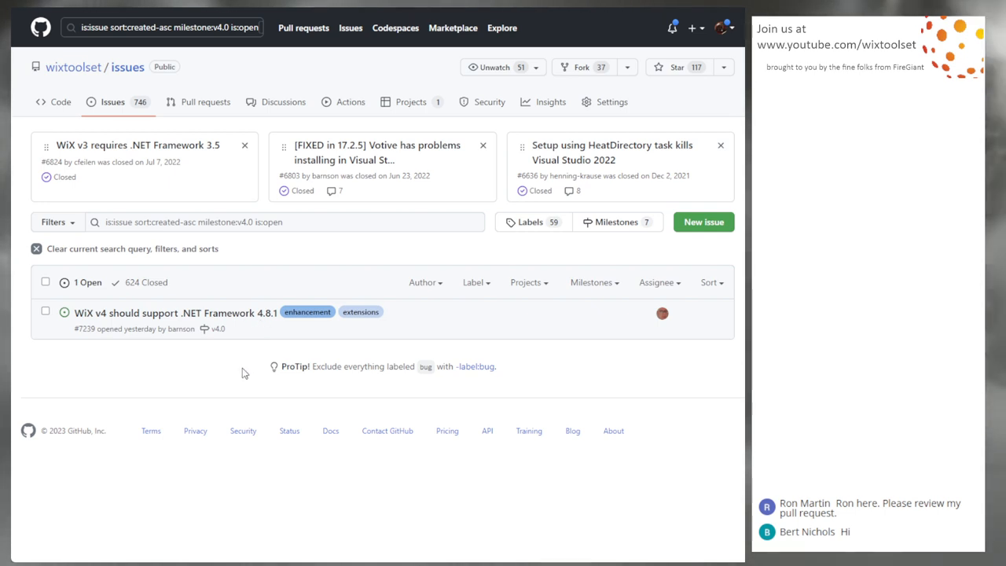
pyautogui.moveTo(239, 371)
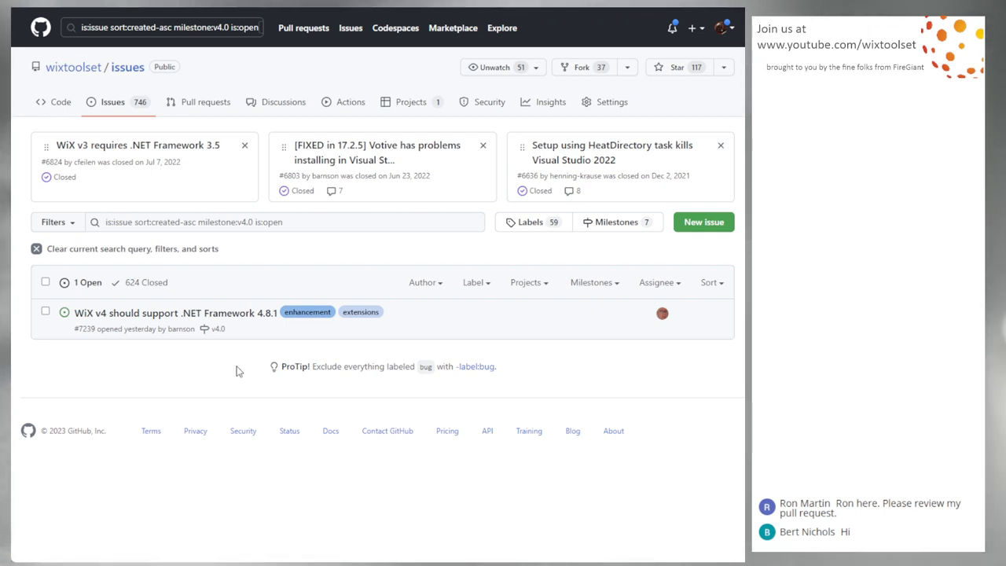
pyautogui.moveTo(267, 324)
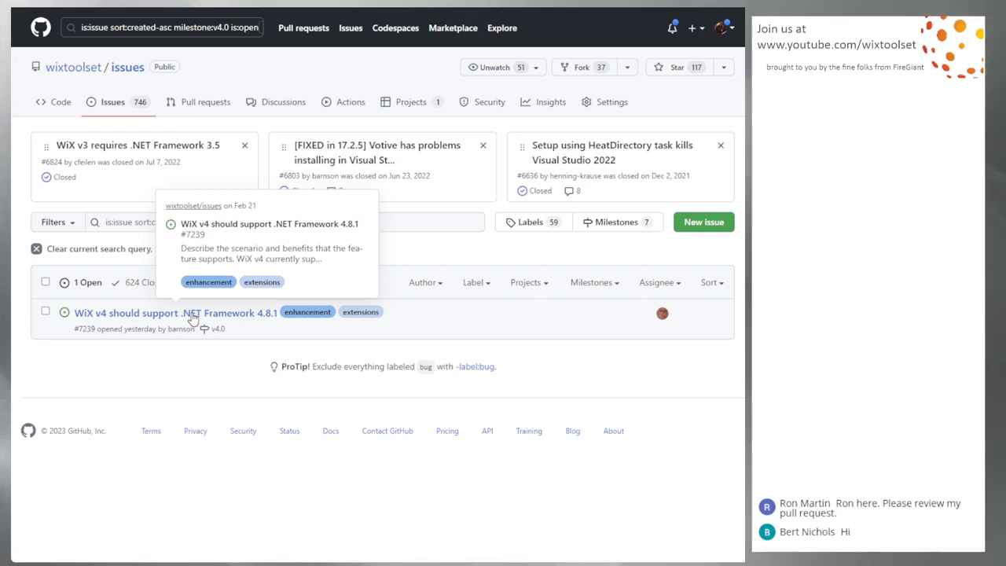
pyautogui.moveTo(206, 352)
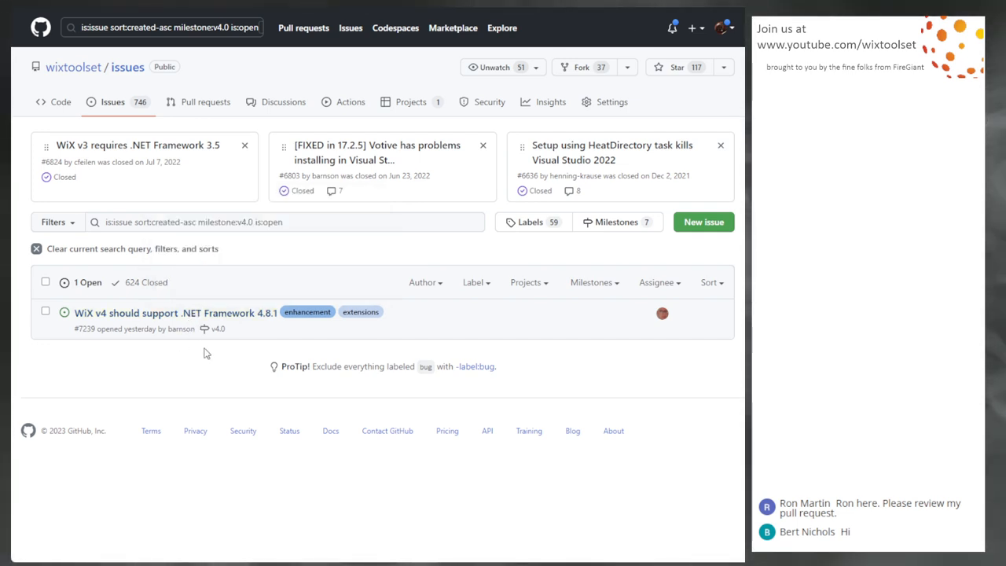
pyautogui.moveTo(157, 382)
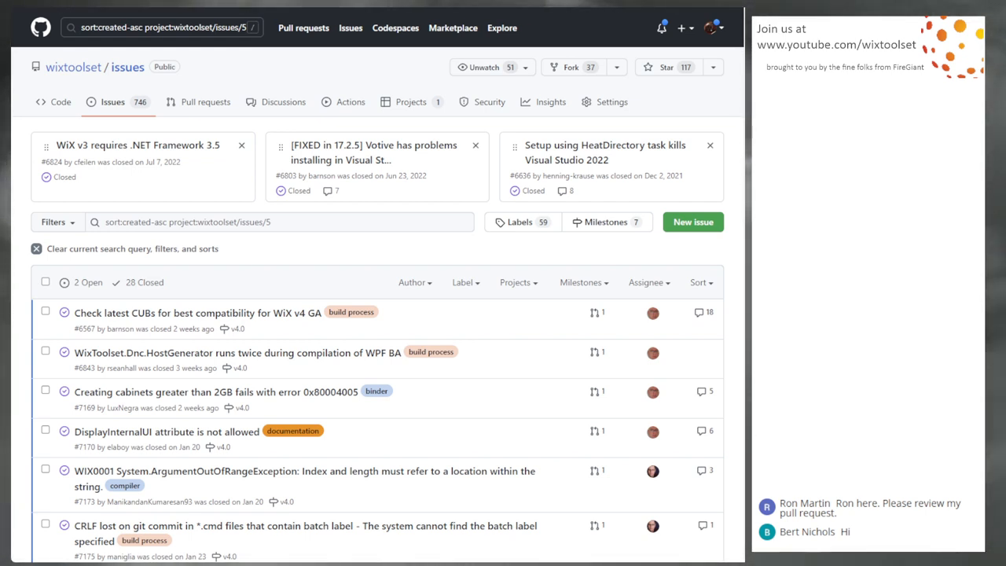
pyautogui.moveTo(143, 289)
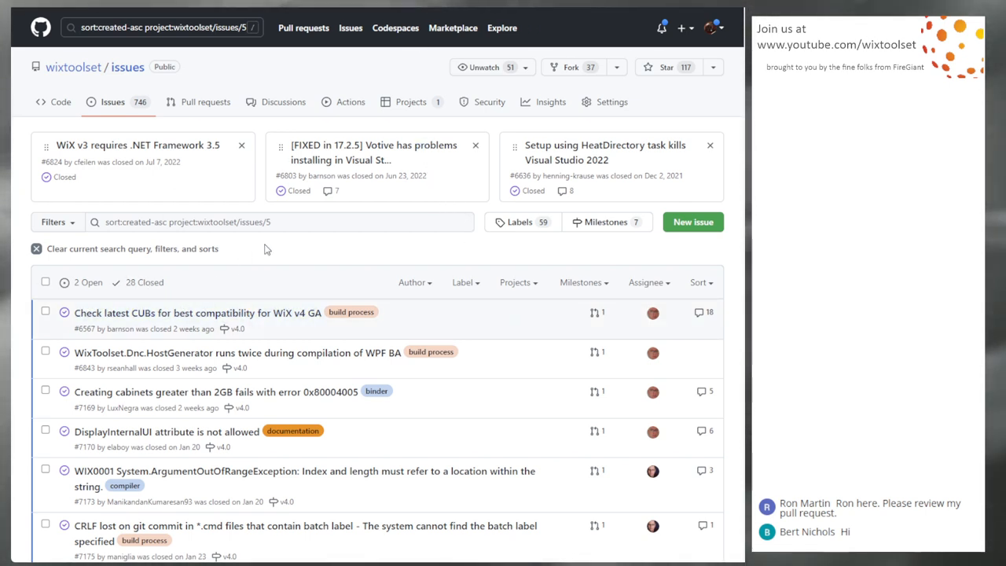
# Step: Edit the search query's project filter to project:wixtoolset/issues/4
pyautogui.click(280, 222)
pyautogui.write('4')
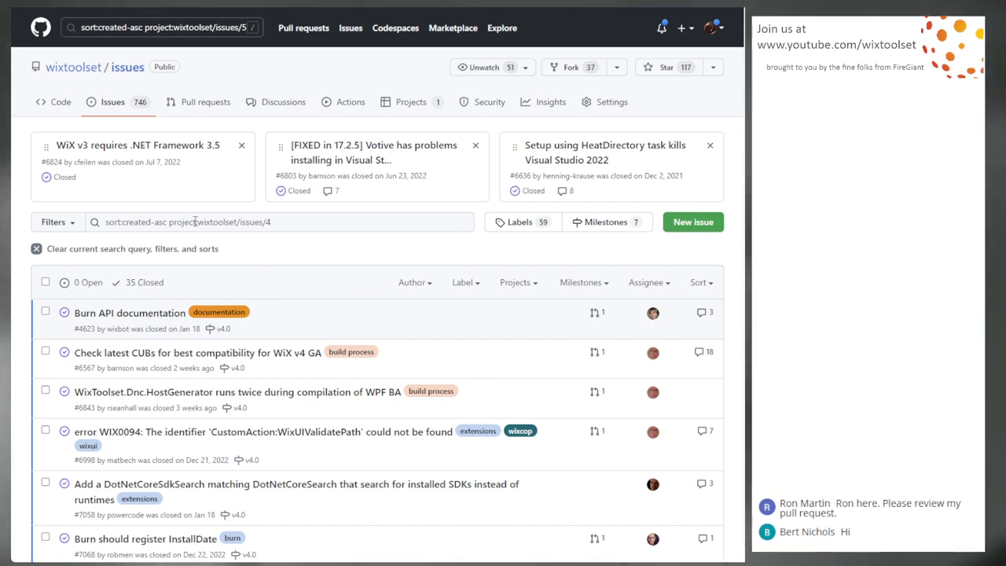
pyautogui.moveTo(254, 239)
pyautogui.write('5')
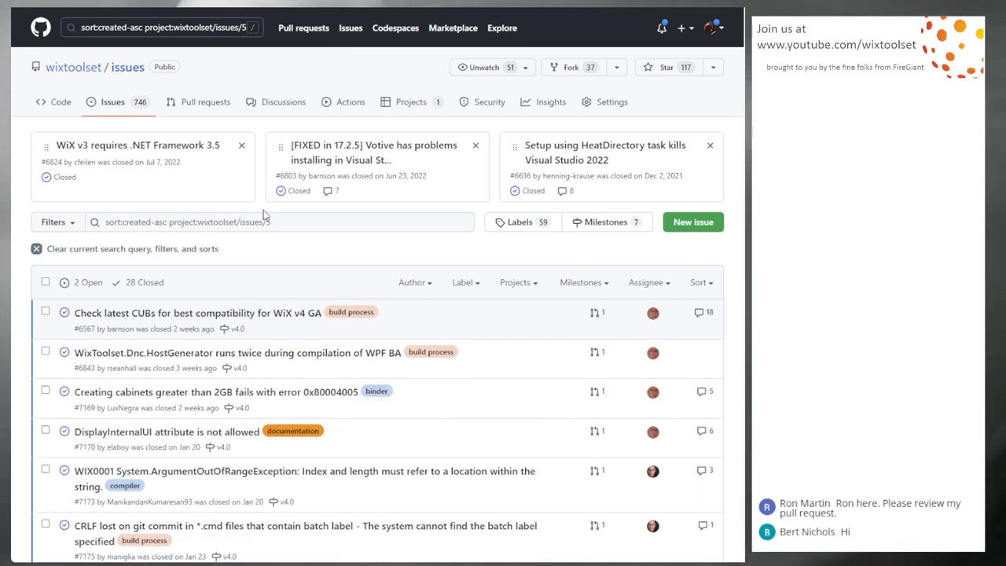
pyautogui.moveTo(332, 256)
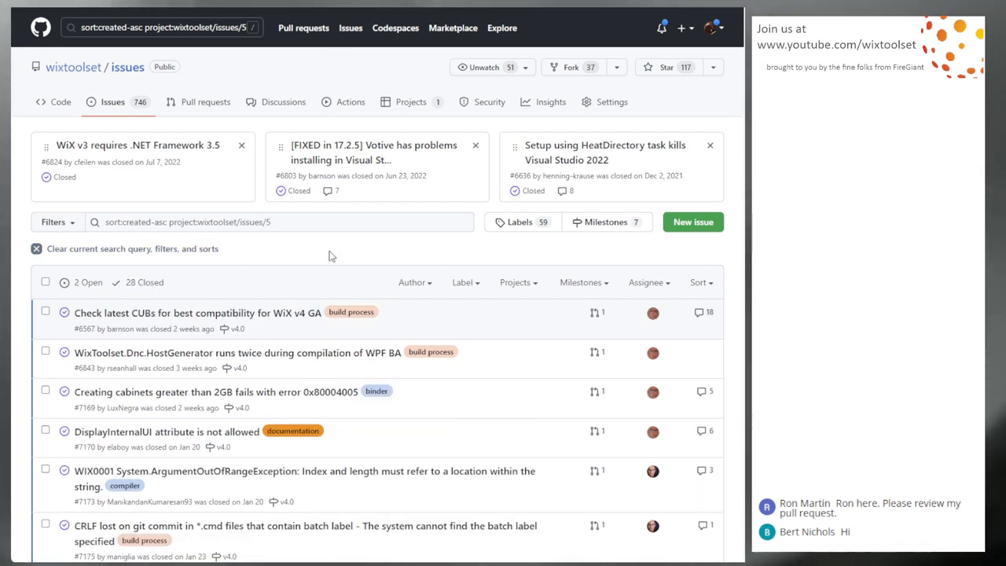
# Step: Review project 5's closed issues down the list and move to page 2 of the results
pyautogui.scroll(-3)
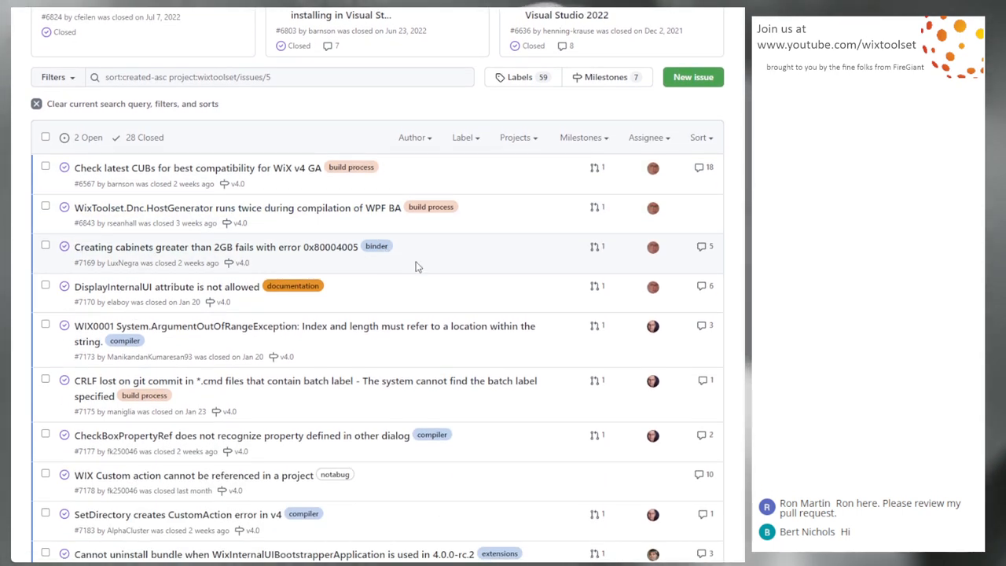
pyautogui.scroll(-3)
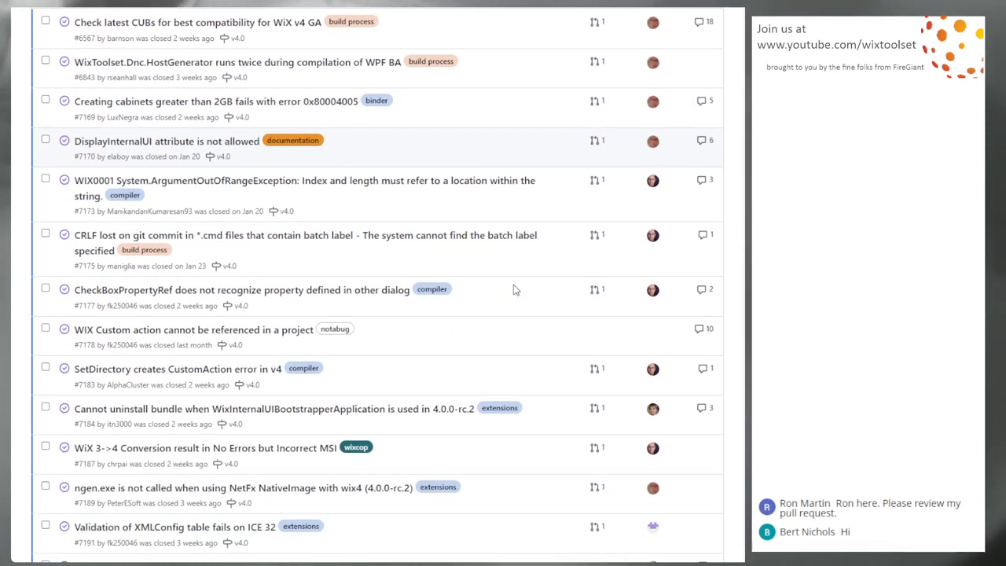
pyautogui.scroll(-3)
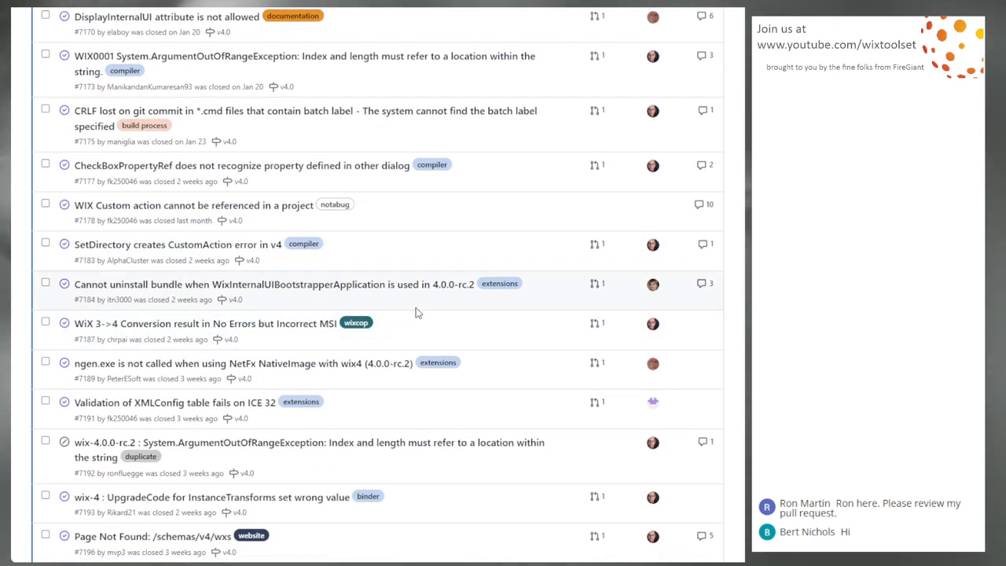
pyautogui.scroll(-3)
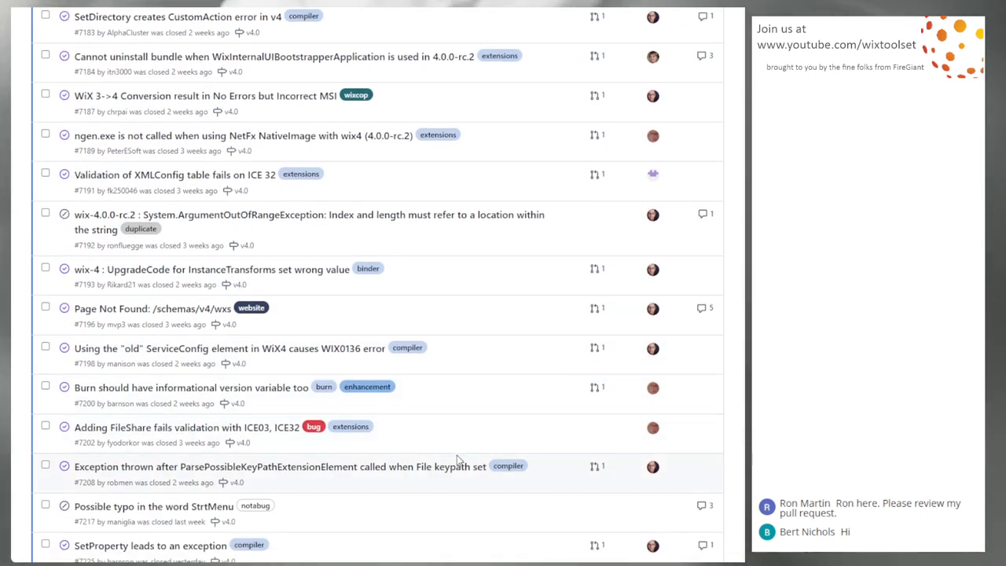
pyautogui.scroll(-3)
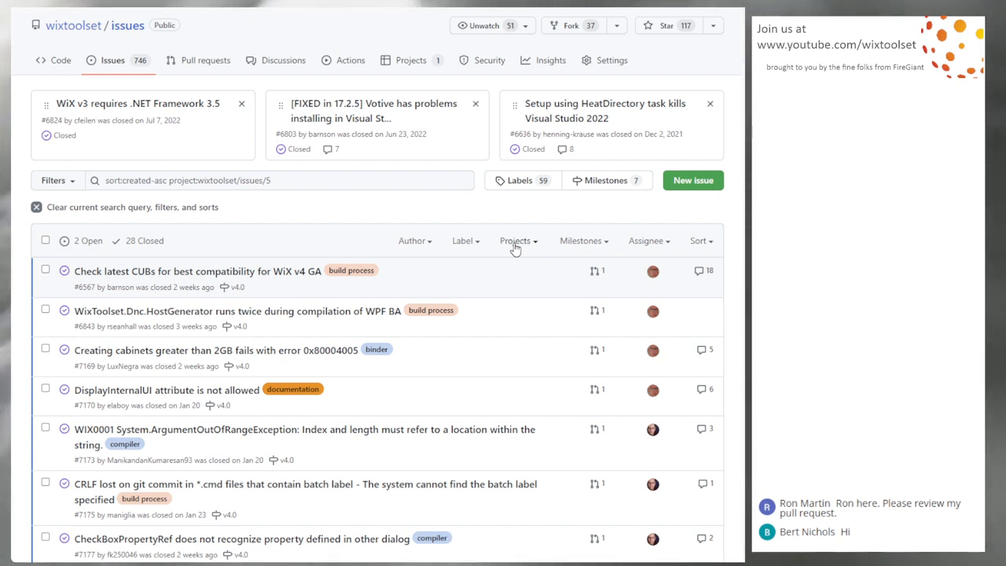
pyautogui.moveTo(512, 264)
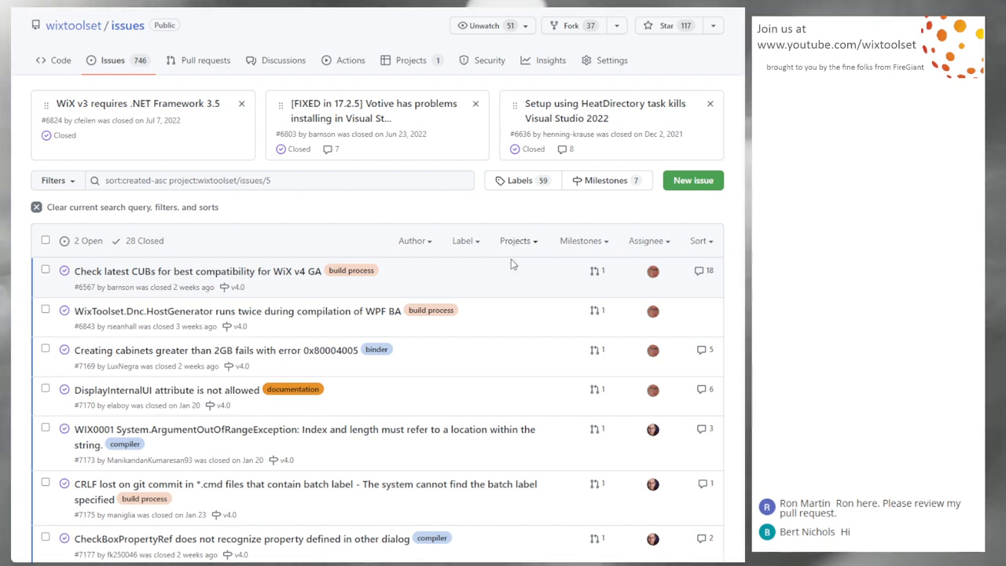
pyautogui.scroll(-3)
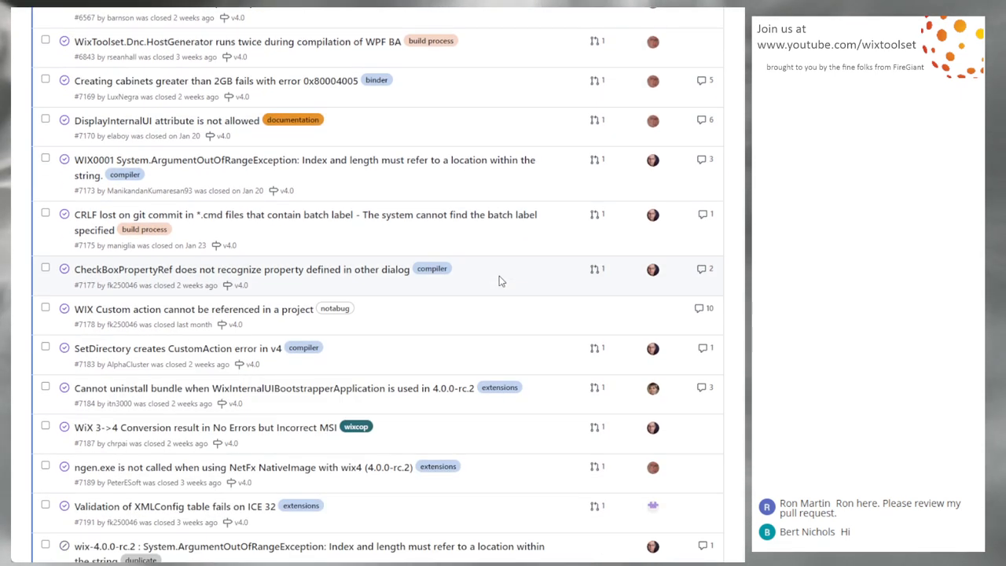
pyautogui.scroll(-3)
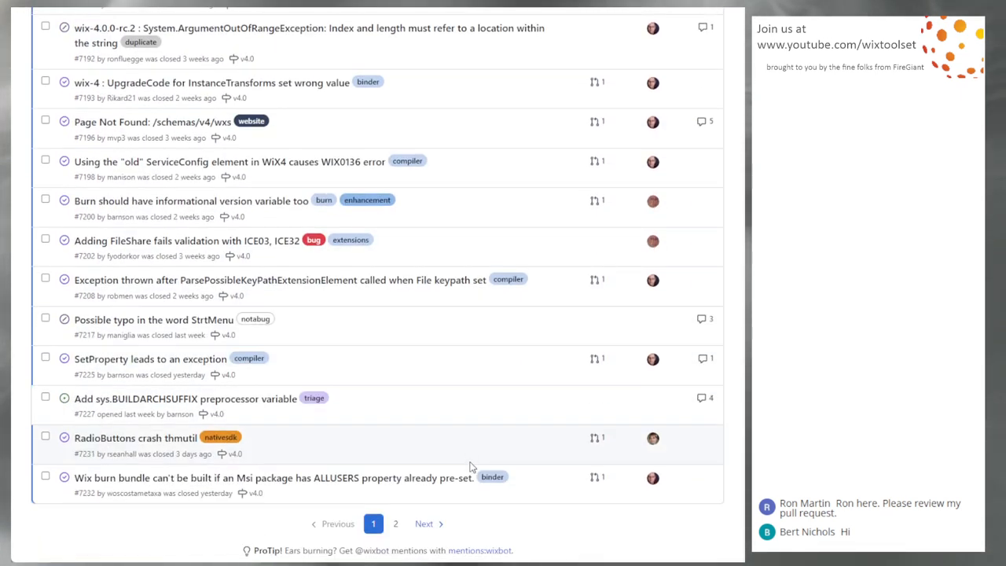
pyautogui.click(424, 523)
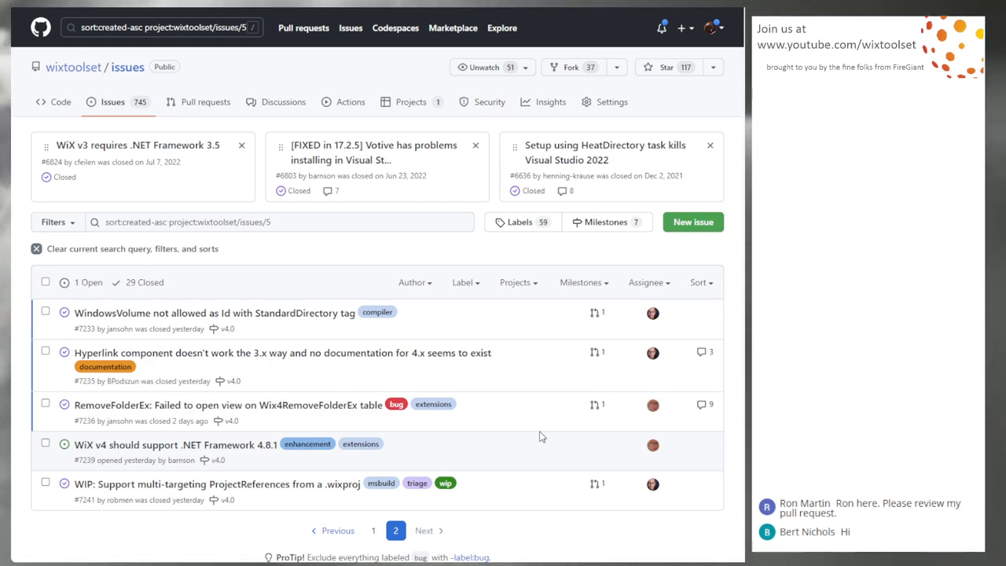
# Step: Scroll down the project 5 results toward the pagination controls
pyautogui.scroll(-3)
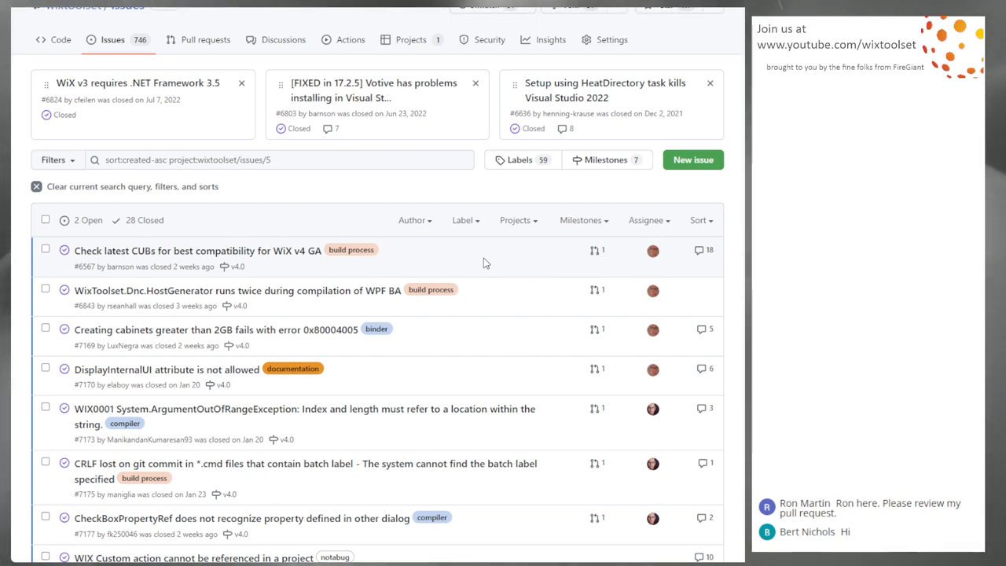
pyautogui.moveTo(250, 24)
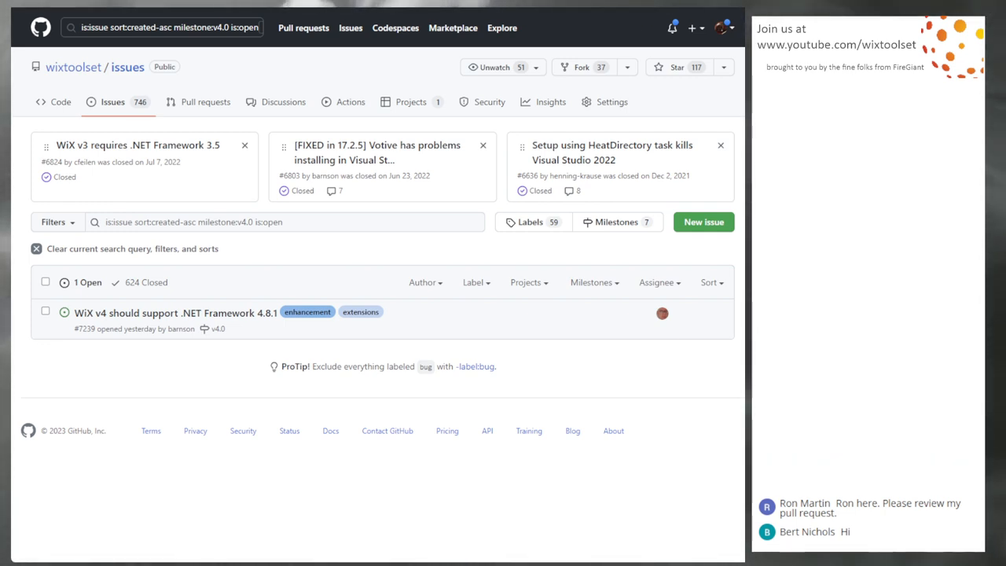
pyautogui.moveTo(154, 369)
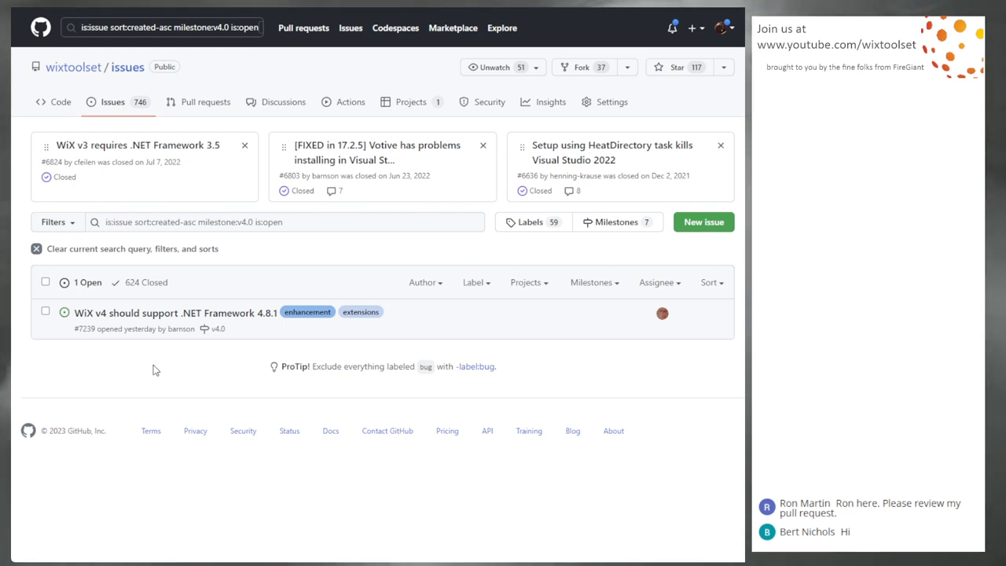